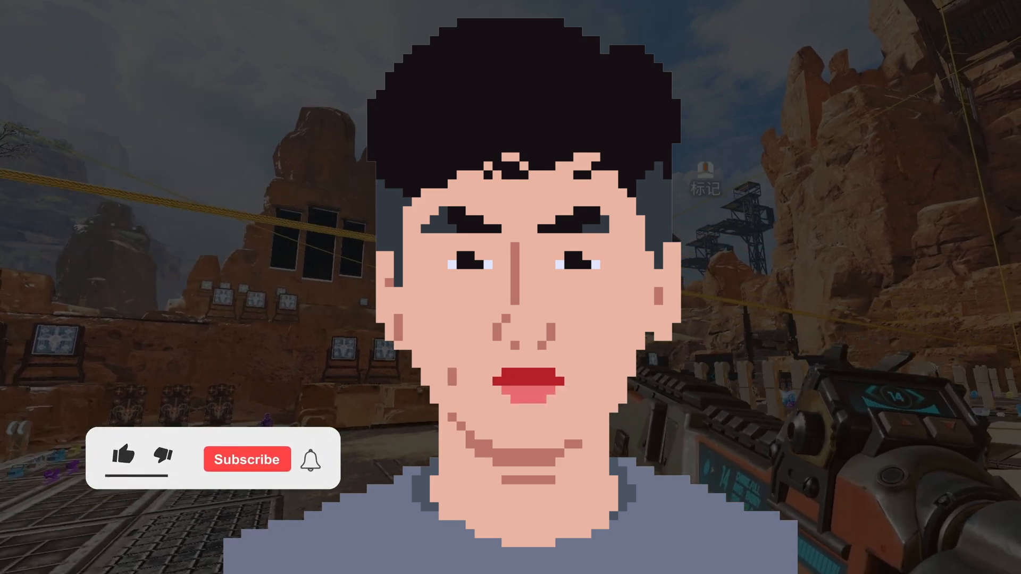
Review the ghost zipline's Start and Cable components and the LocationOffset variable in BP_Pathfinder.
{"action": "left_click", "coordinate": [124, 459]}
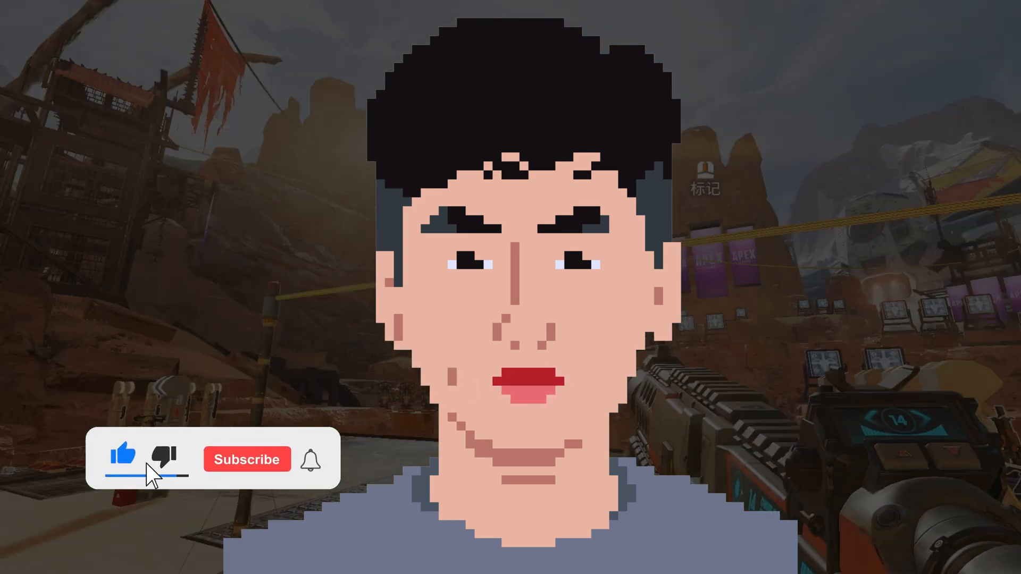
{"action": "left_click", "coordinate": [245, 459]}
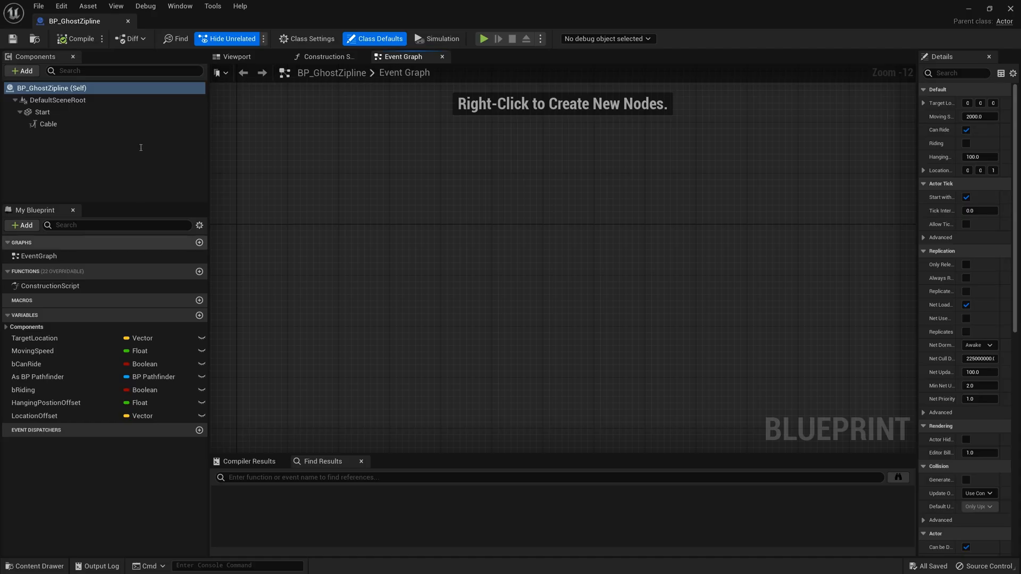
{"action": "left_click", "coordinate": [236, 57]}
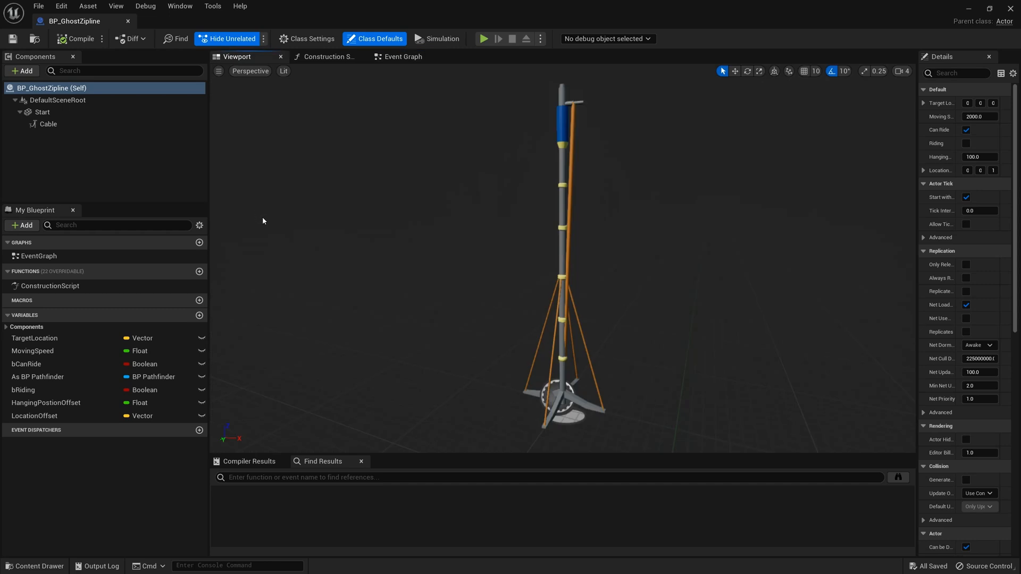
{"action": "left_click", "coordinate": [42, 112]}
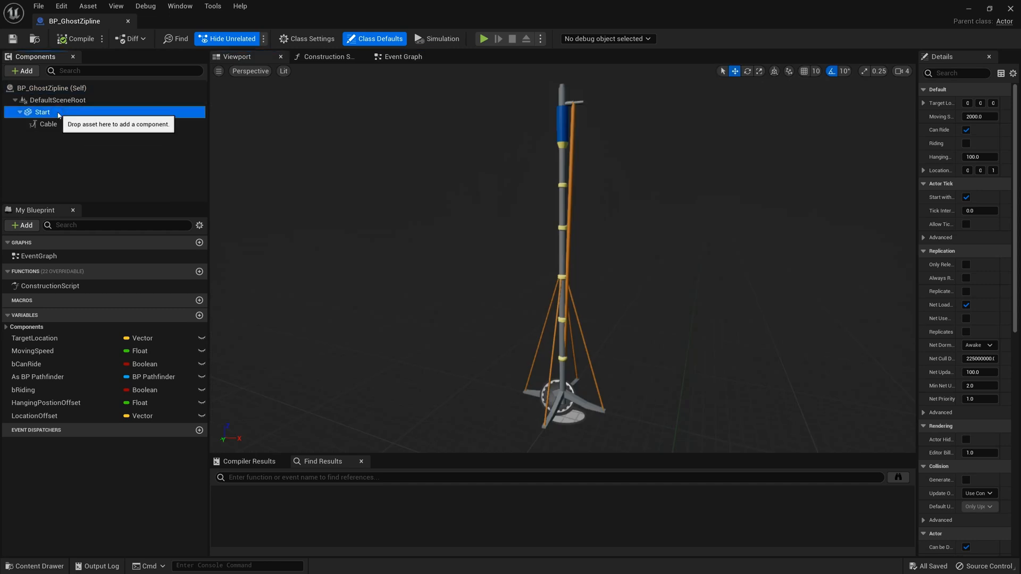
{"action": "left_click", "coordinate": [41, 111]}
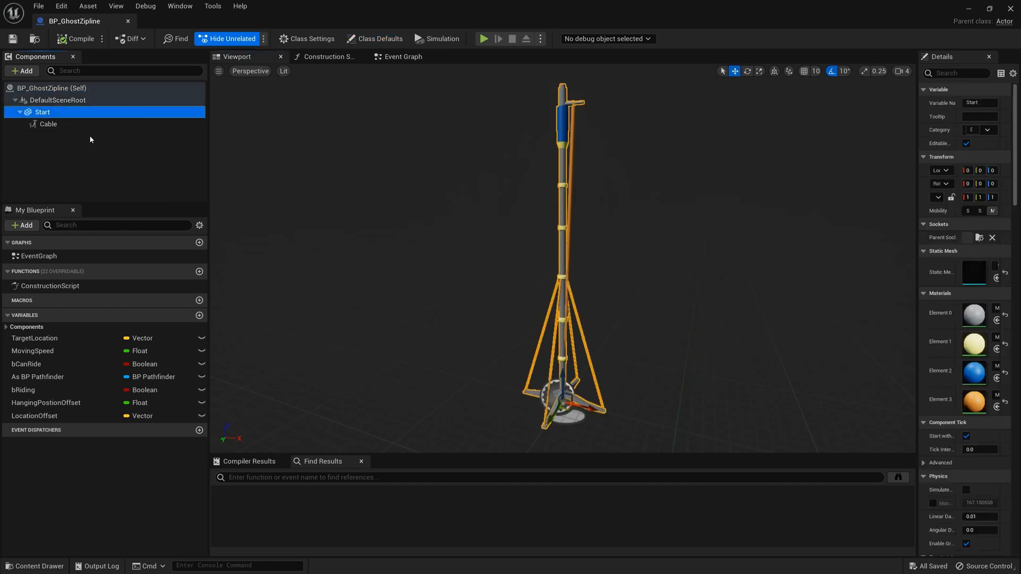
{"action": "left_click", "coordinate": [48, 124]}
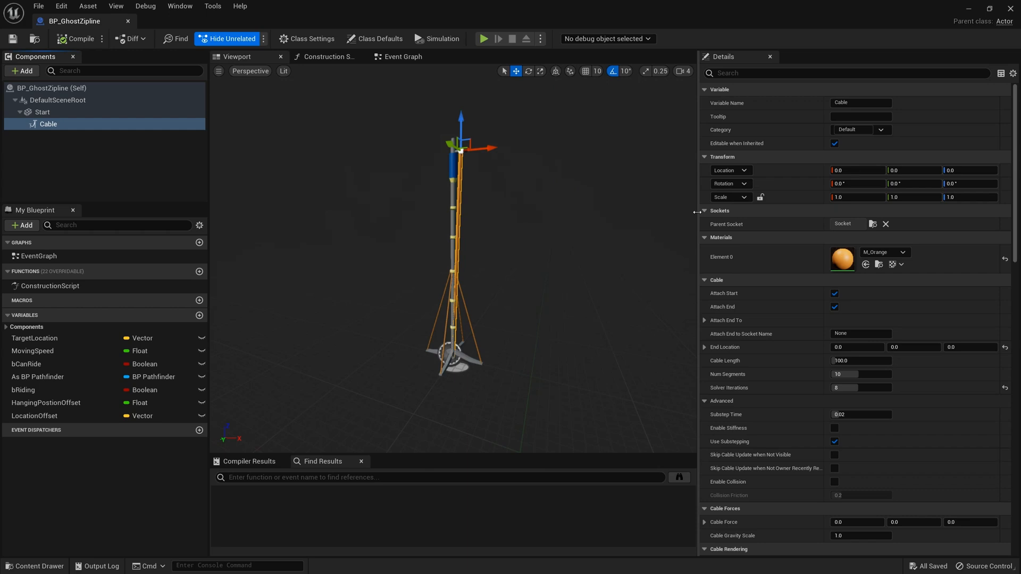
{"action": "left_click", "coordinate": [402, 56]}
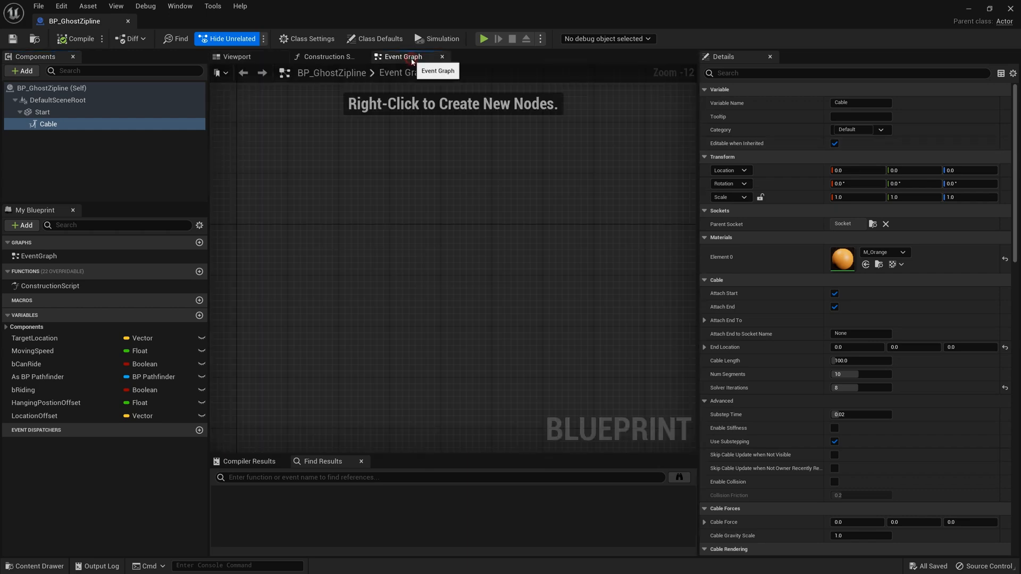
{"action": "mouse_move", "coordinate": [94, 115]}
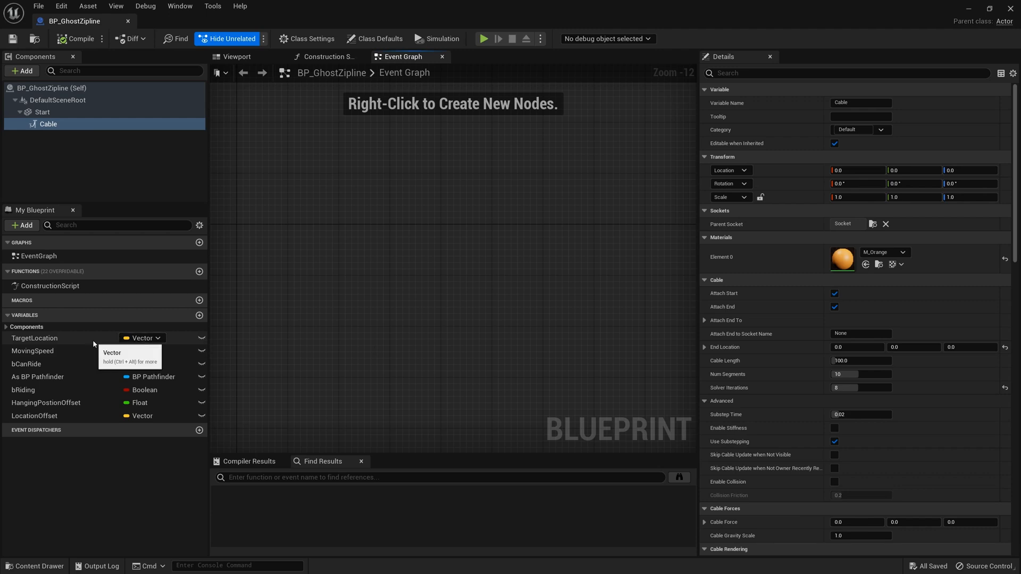
{"action": "left_click", "coordinate": [34, 416]}
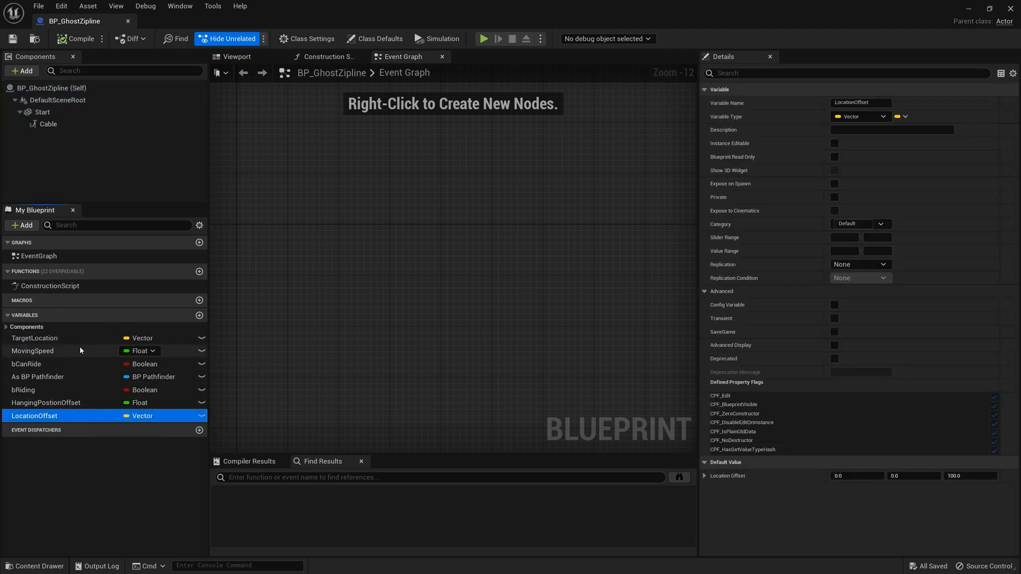
{"action": "left_click", "coordinate": [34, 338]}
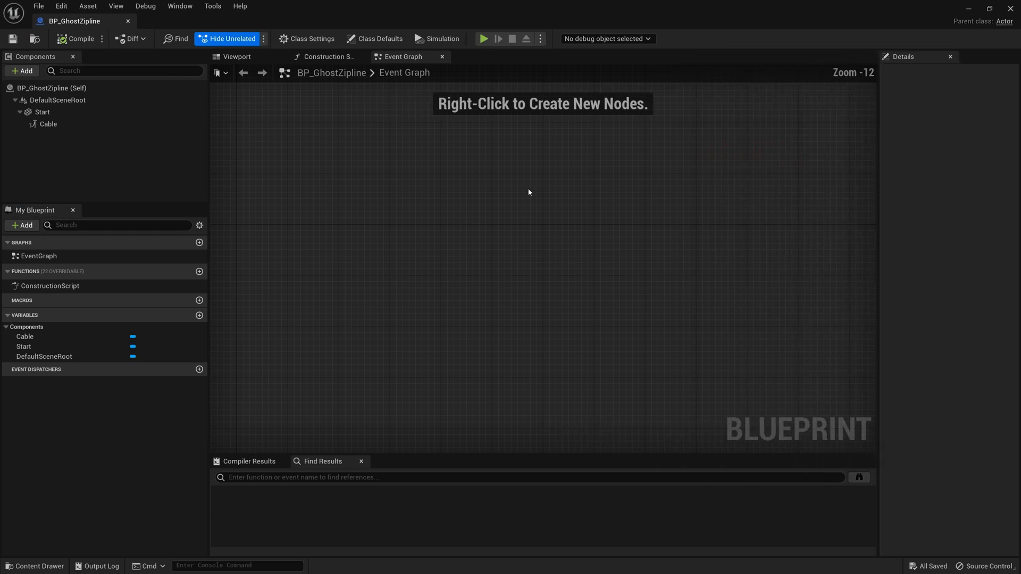
{"action": "mouse_move", "coordinate": [315, 161]}
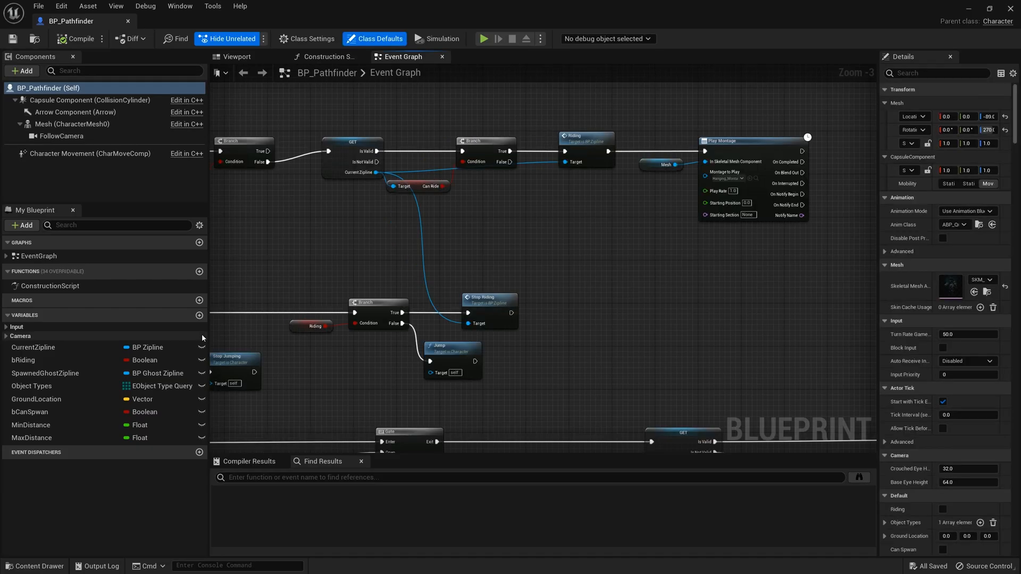
{"action": "mouse_move", "coordinate": [137, 88]}
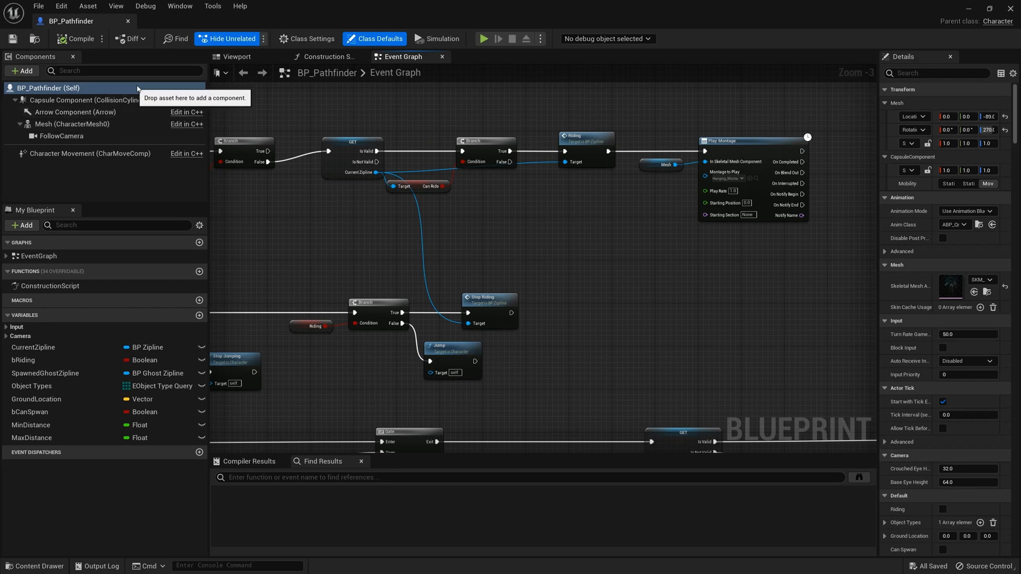
Filter the Details by 'rota' and check FollowCamera's Use Pawn Control Rotation setting.
{"action": "left_click", "coordinate": [936, 73]}
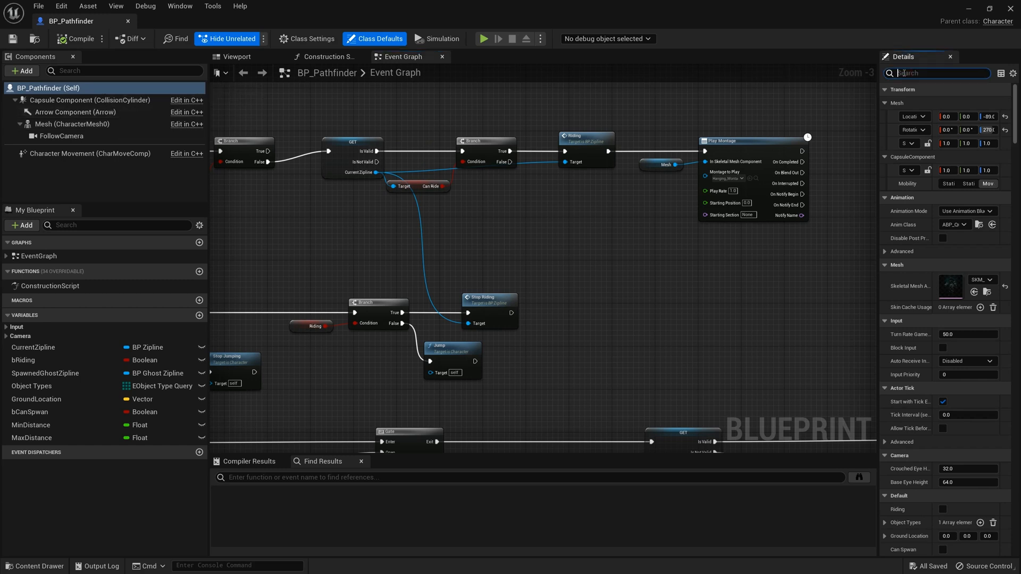
{"action": "type", "text": "rota"}
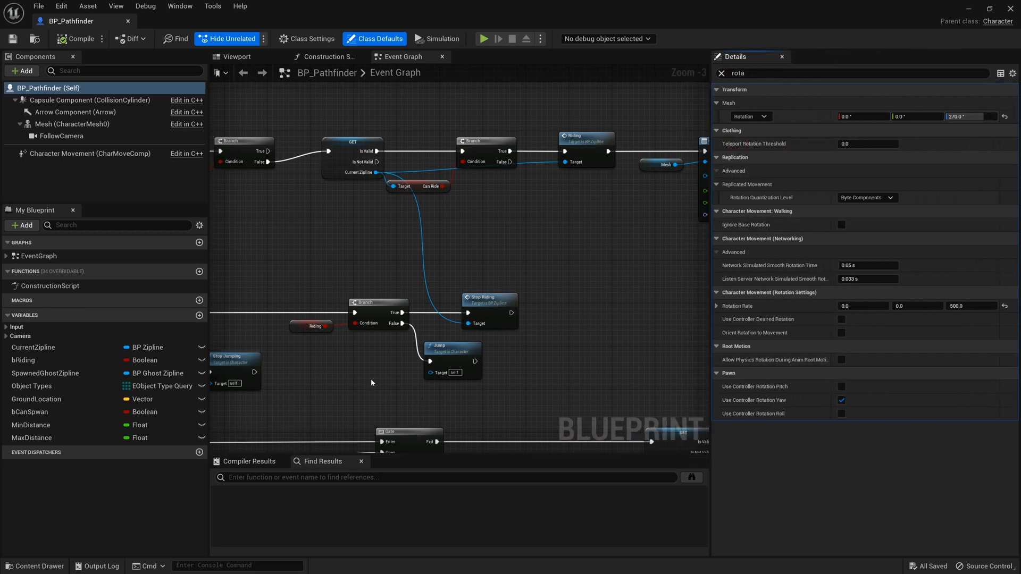
{"action": "mouse_move", "coordinate": [488, 376]}
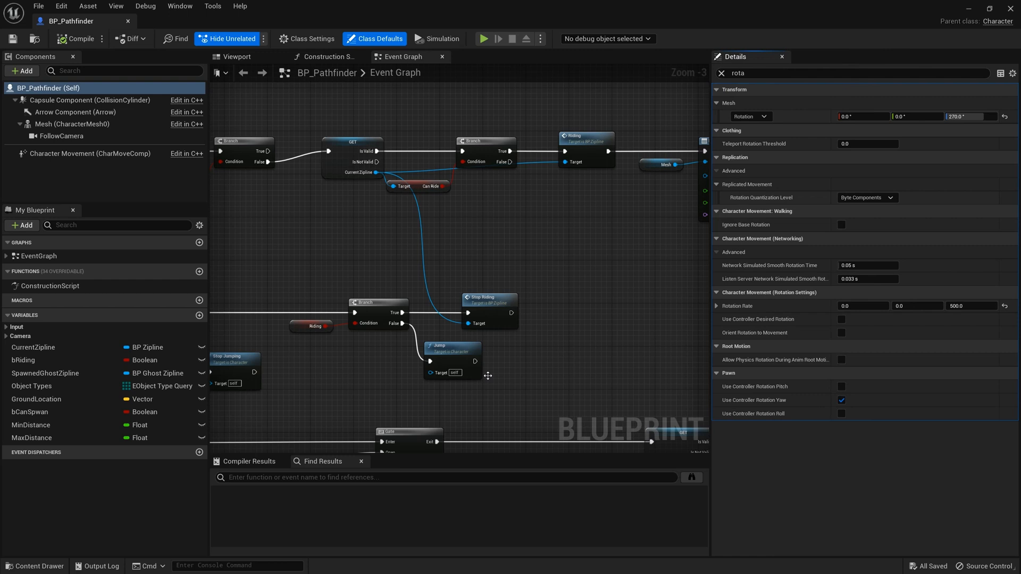
{"action": "mouse_move", "coordinate": [213, 242]}
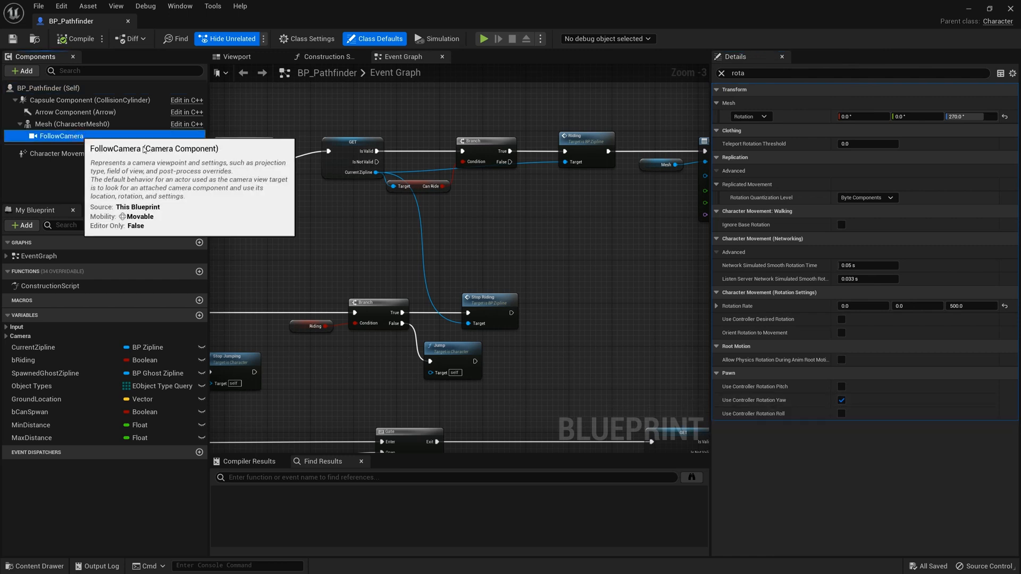
{"action": "left_click", "coordinate": [62, 135]}
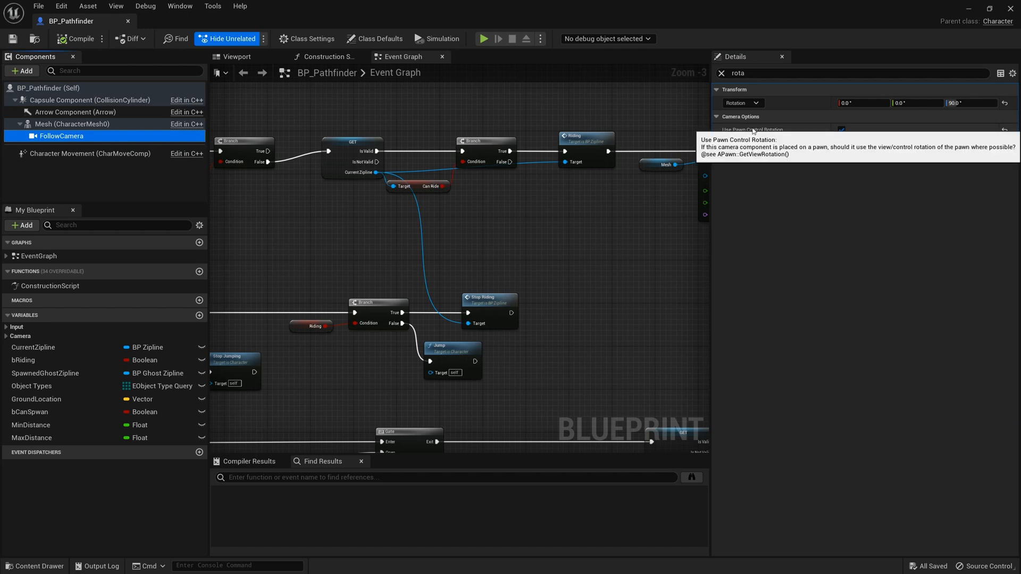
{"action": "left_click", "coordinate": [374, 39]}
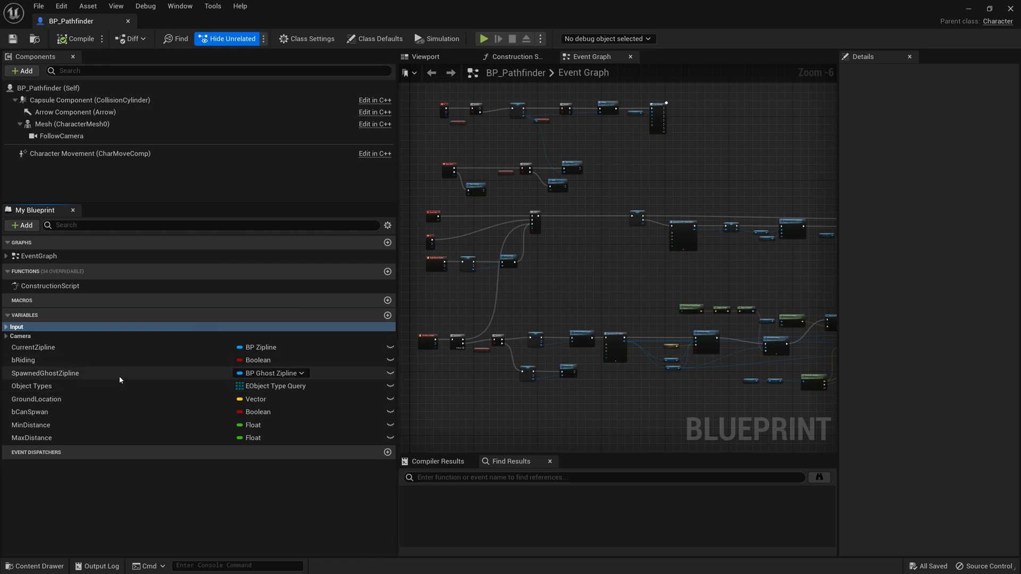
{"action": "left_click", "coordinate": [46, 373]}
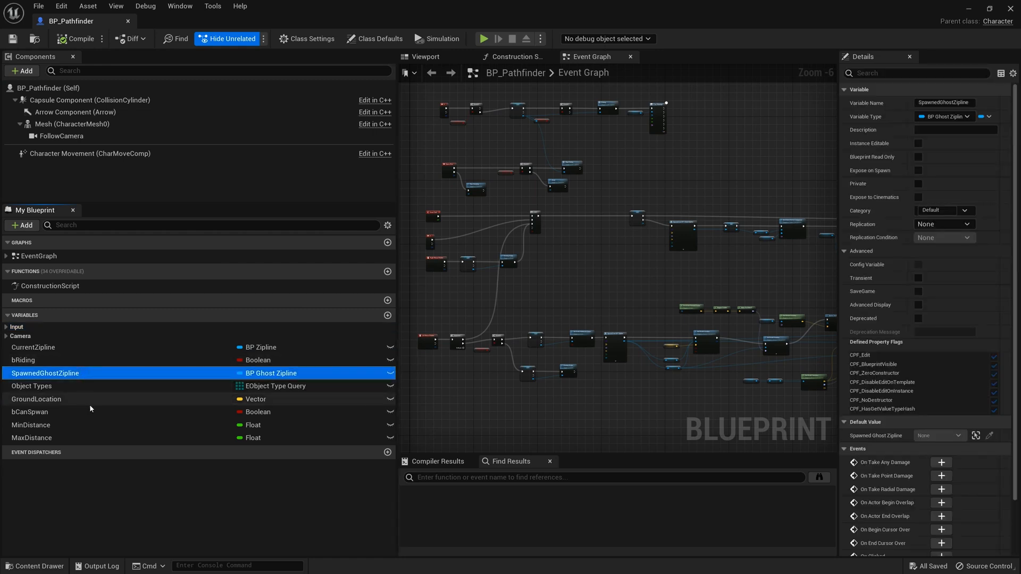
{"action": "left_click", "coordinate": [31, 385]}
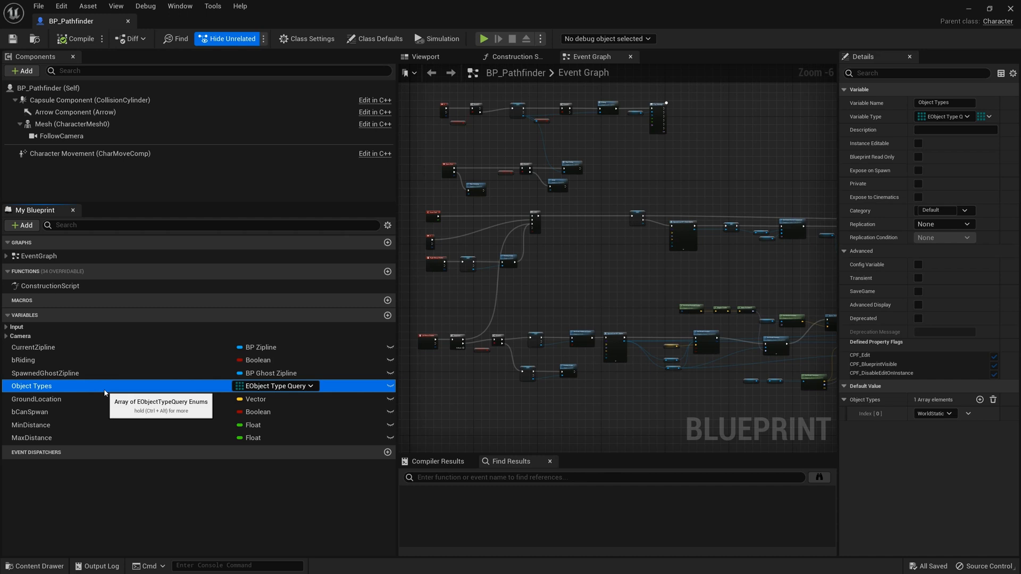
{"action": "left_click", "coordinate": [36, 398]}
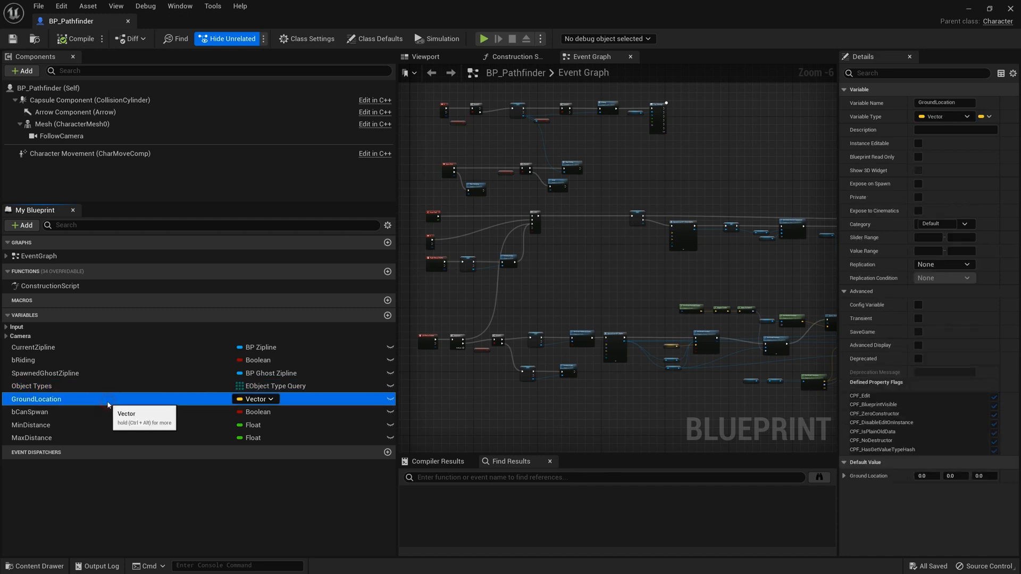
{"action": "mouse_move", "coordinate": [109, 413]}
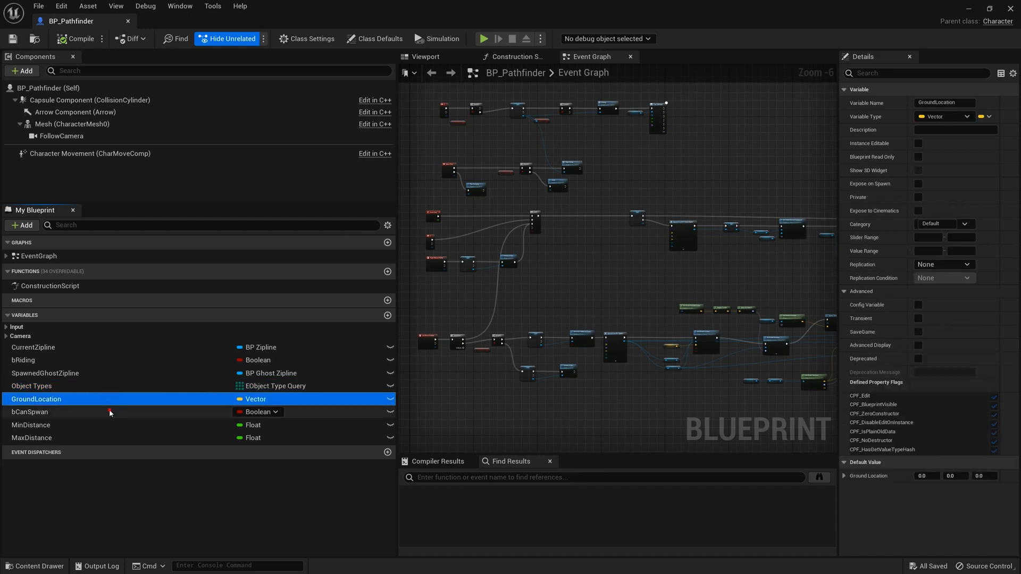
{"action": "left_click", "coordinate": [30, 424]}
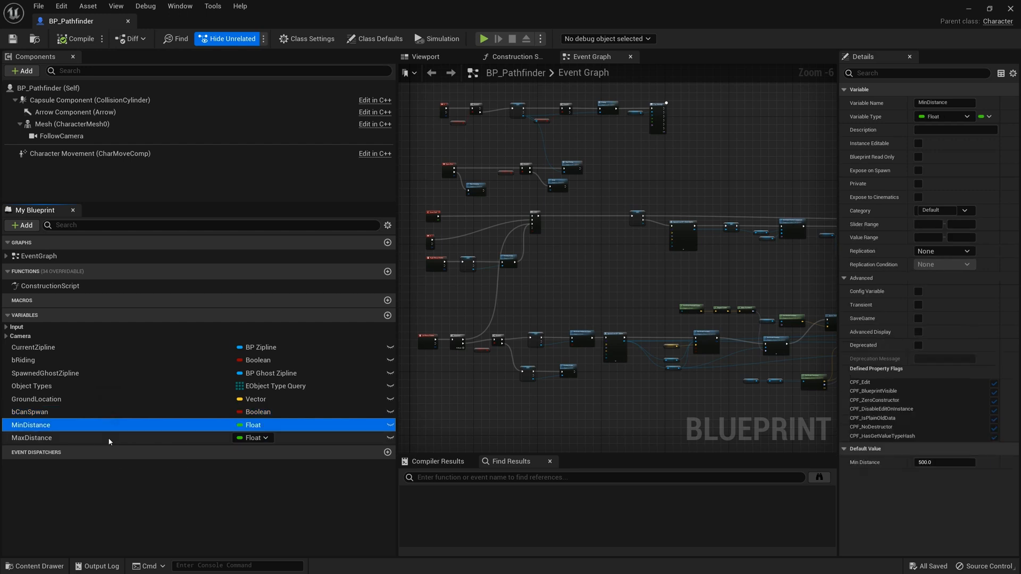
{"action": "left_click", "coordinate": [30, 437]}
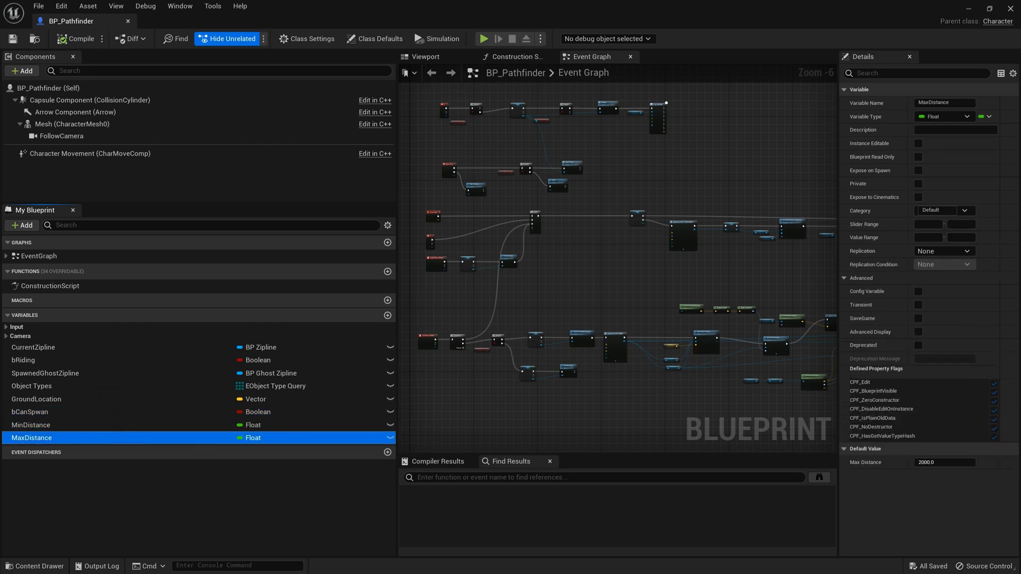
{"action": "left_click", "coordinate": [90, 153]}
{"action": "type", "text": "rota"}
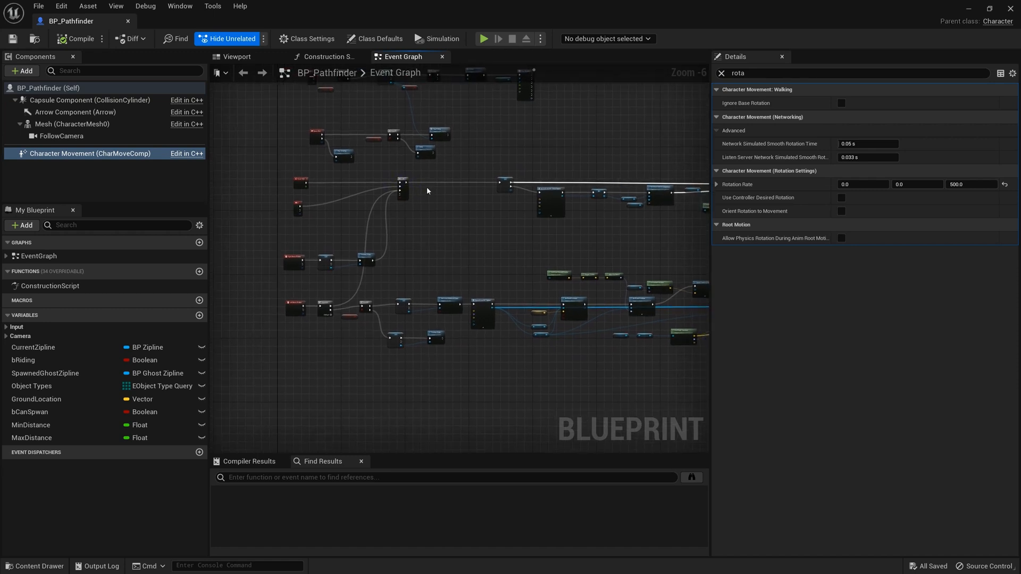
Pan past the Gate and SpawnActor BP Ghost Zipline nodes, clearing the Character Movement selection.
{"action": "scroll", "scroll_direction": "up", "scroll_amount": 3}
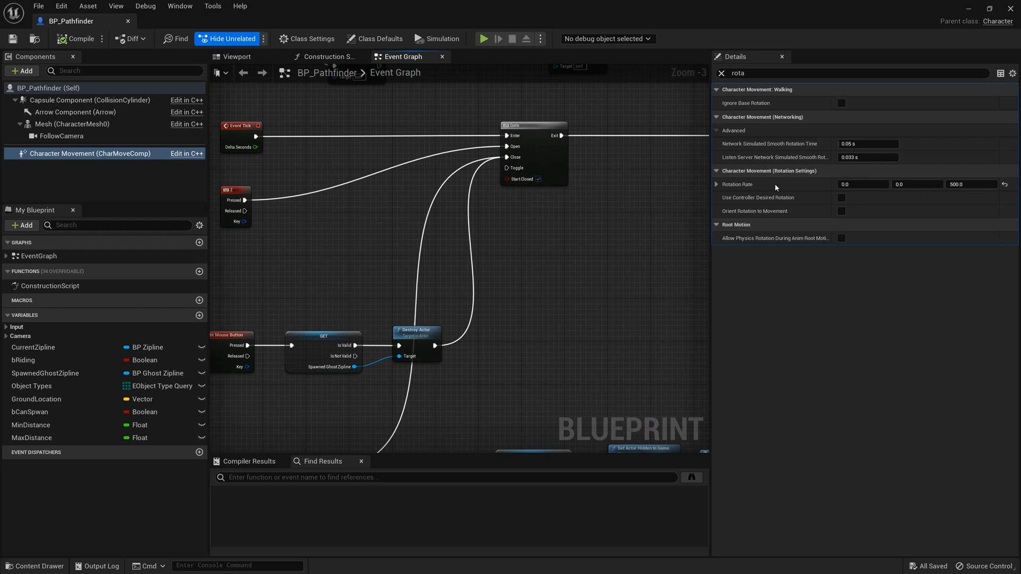
{"action": "left_click", "coordinate": [721, 72]}
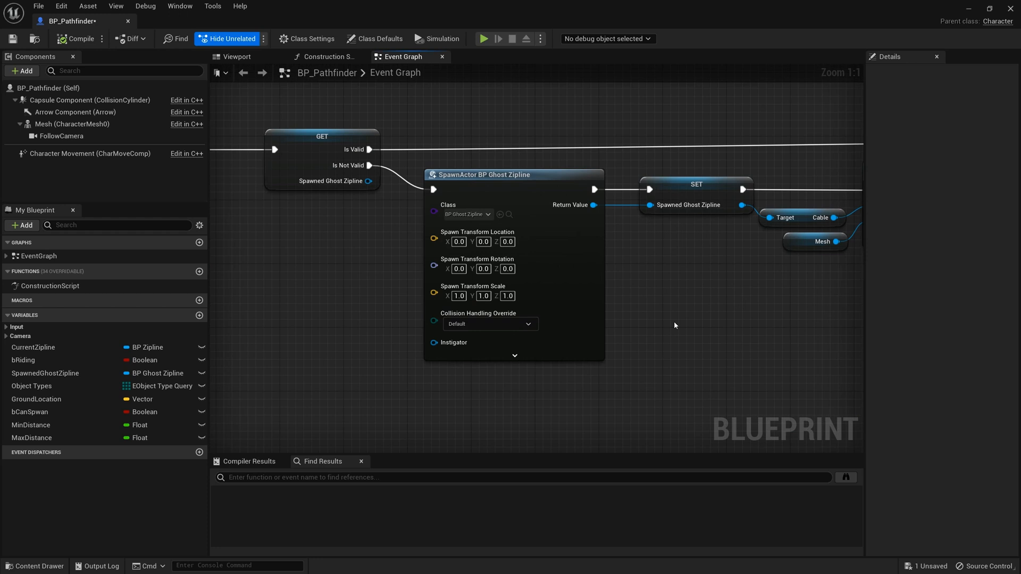
{"action": "mouse_move", "coordinate": [523, 221]}
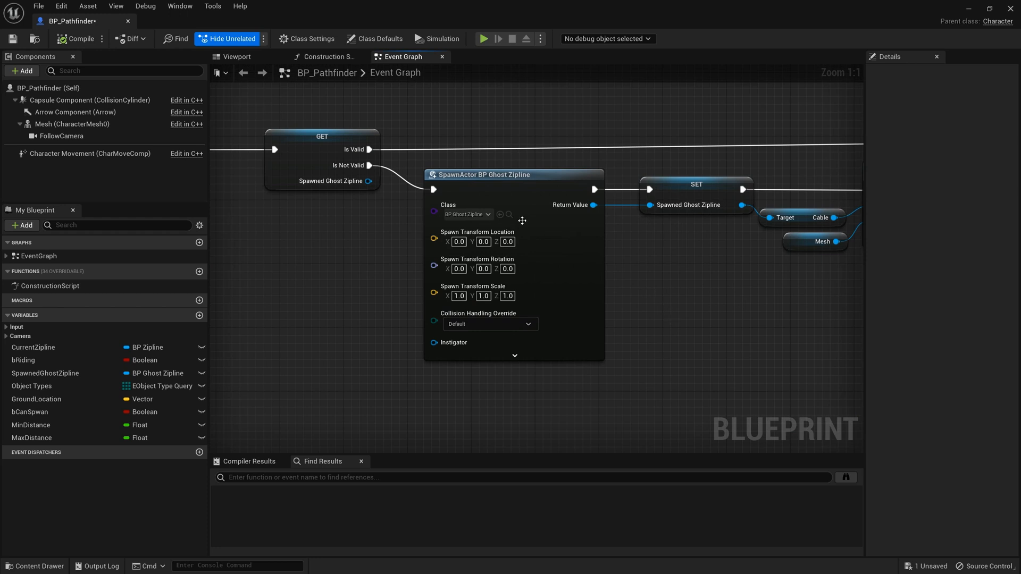
{"action": "mouse_move", "coordinate": [521, 221]}
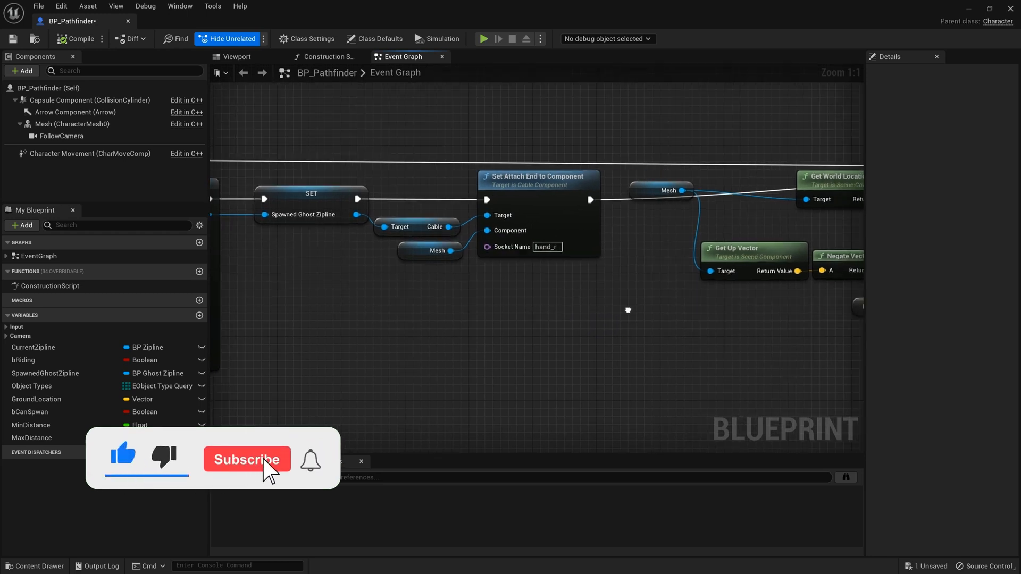
{"action": "mouse_move", "coordinate": [73, 123]}
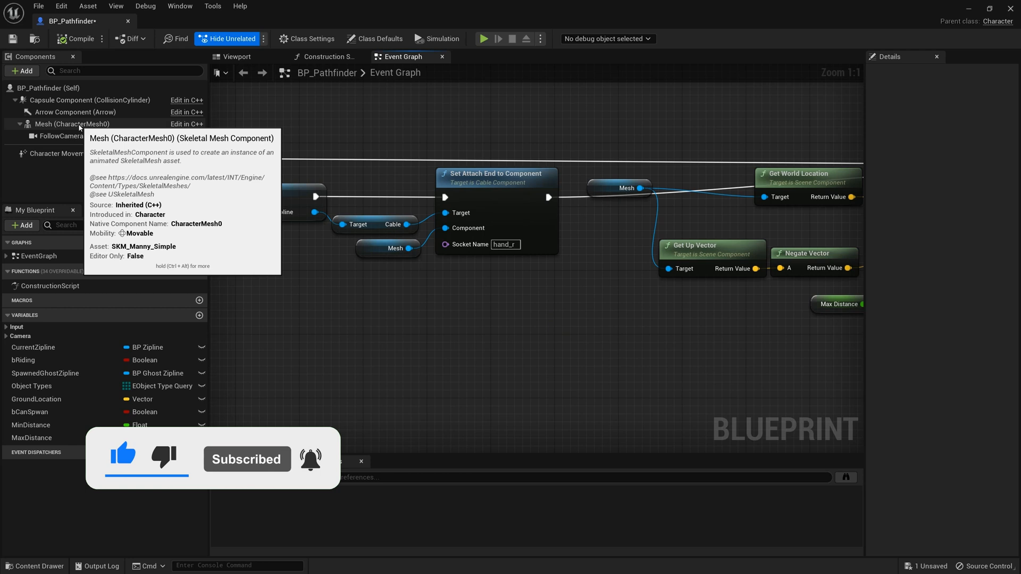
Show the Mesh (CharacterMesh0) component's SKM_Manny_Simple mesh and material settings.
{"action": "left_click", "coordinate": [73, 124]}
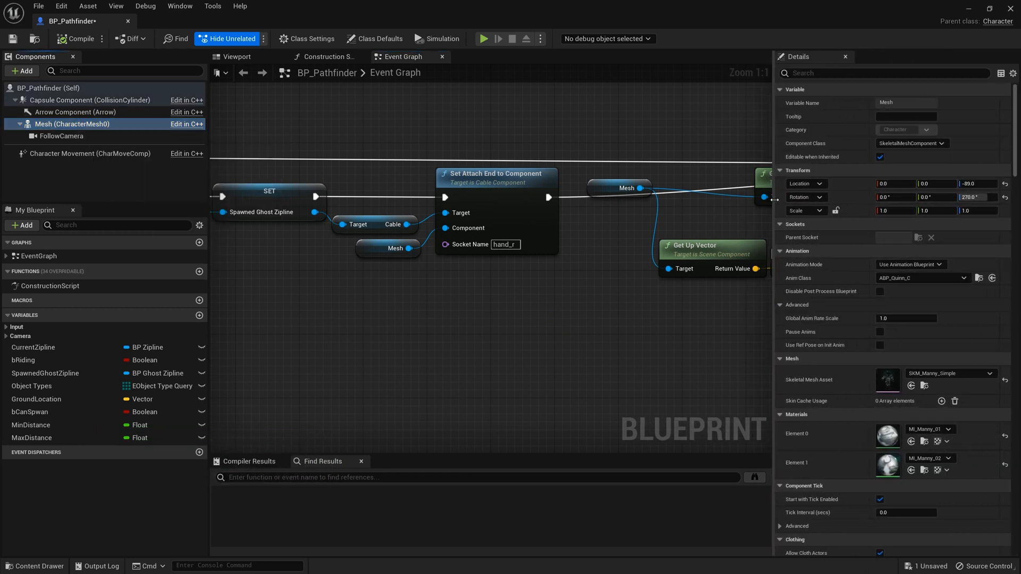
{"action": "mouse_move", "coordinate": [887, 380]}
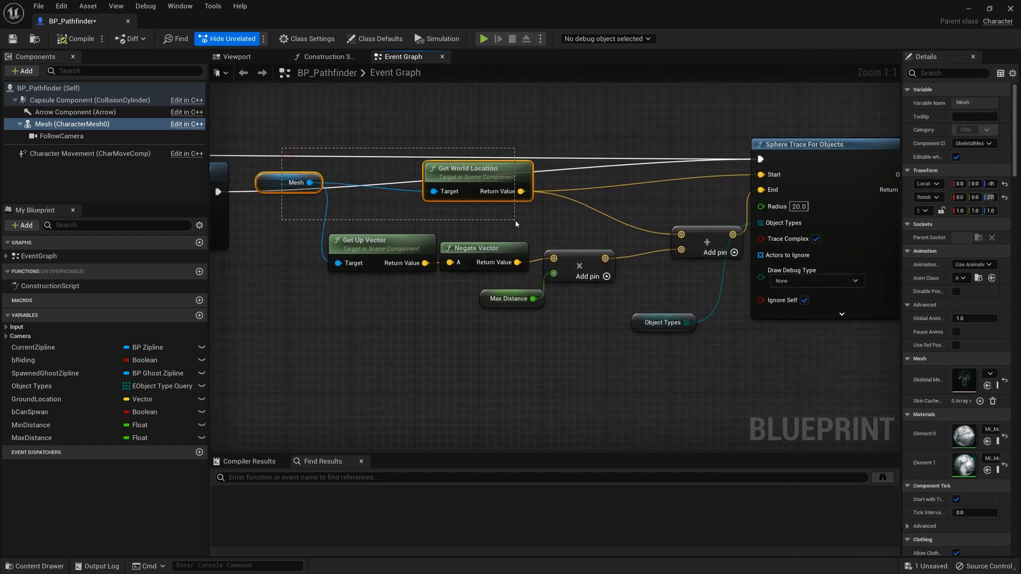
Inspect the sphere trace input nodes and the Max Distance default value.
{"action": "left_click", "coordinate": [382, 145]}
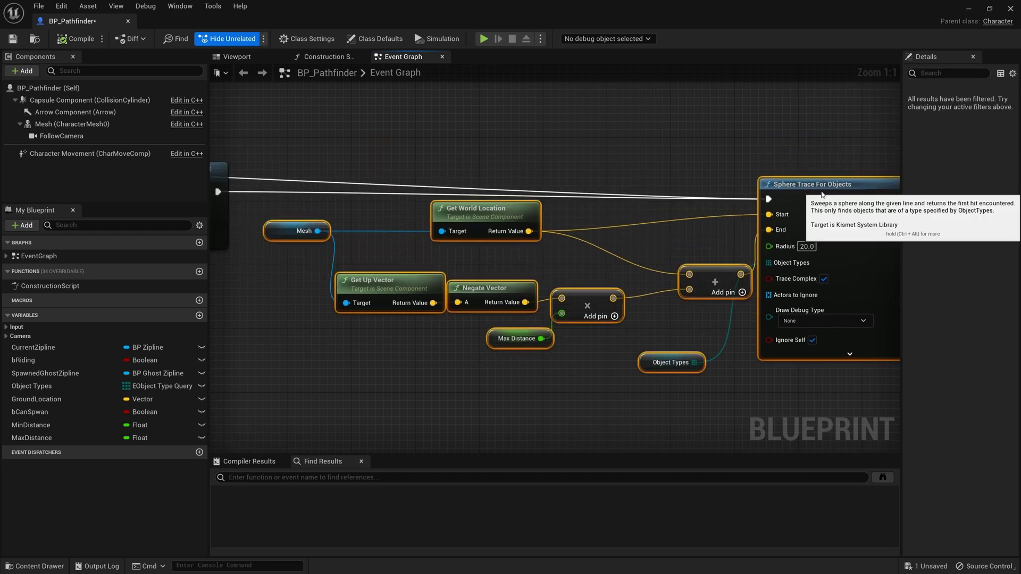
{"action": "scroll", "scroll_direction": "down", "scroll_amount": 3}
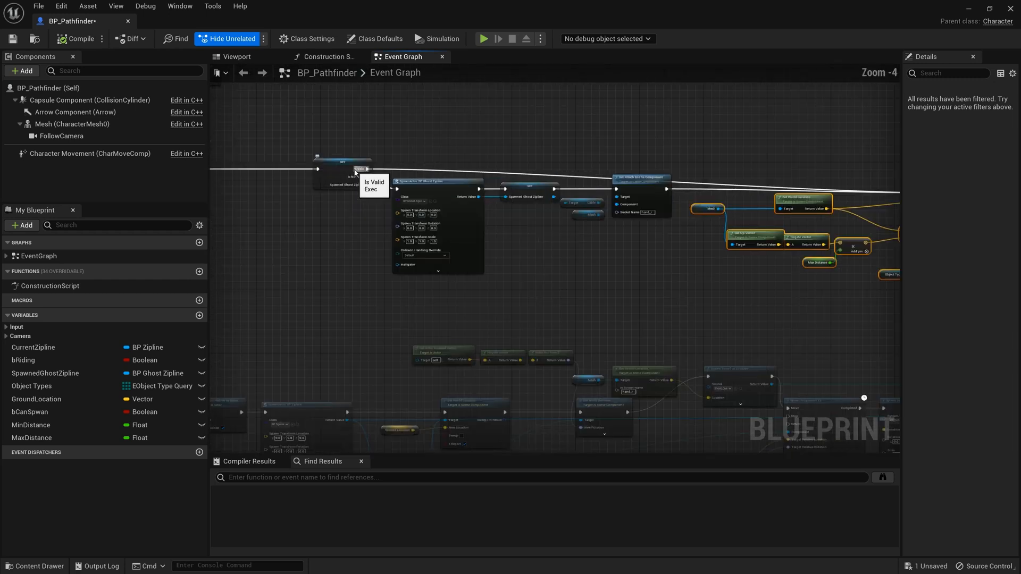
{"action": "scroll", "scroll_direction": "up", "scroll_amount": 3}
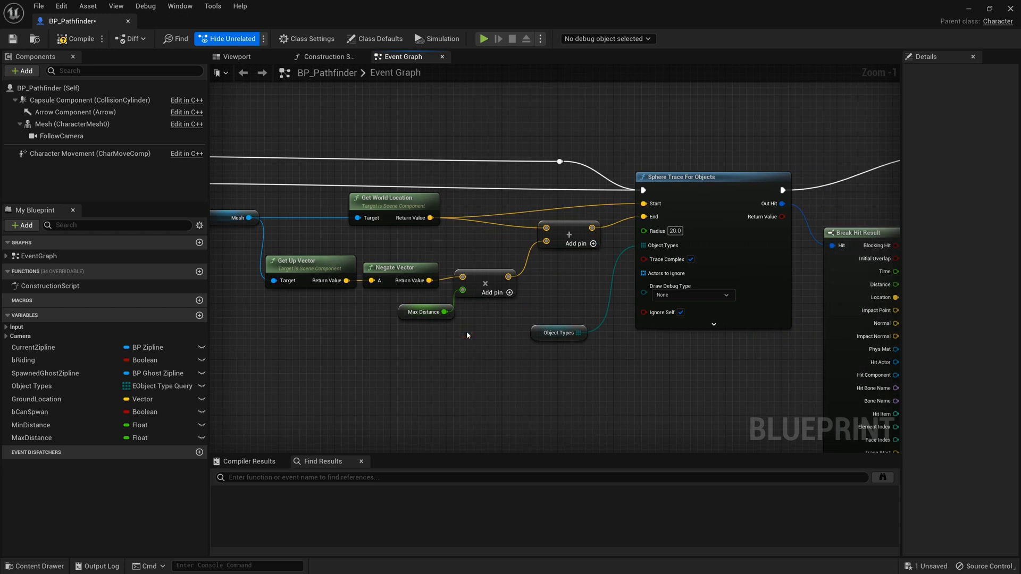
{"action": "left_click", "coordinate": [424, 311]}
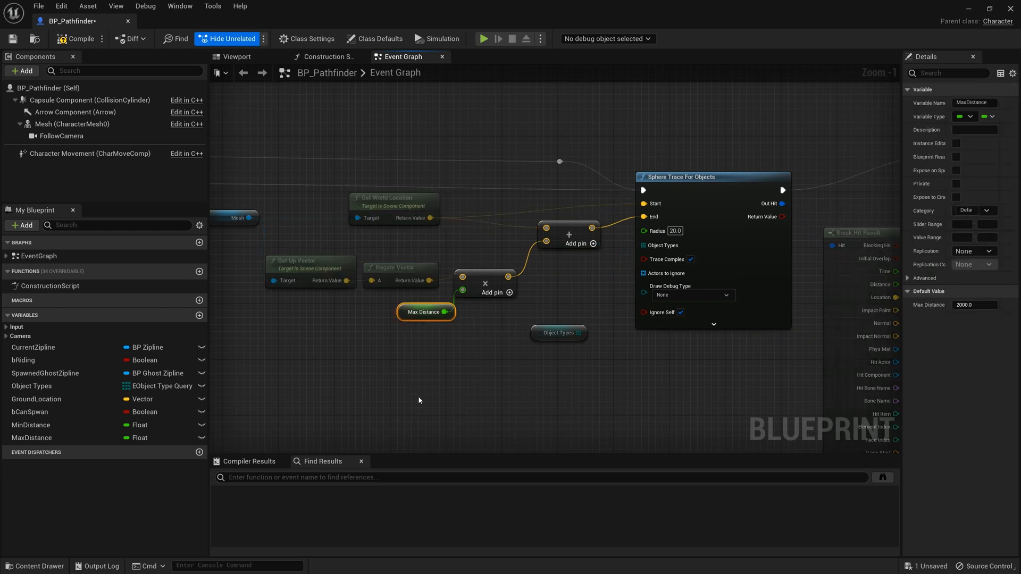
{"action": "mouse_move", "coordinate": [409, 398]}
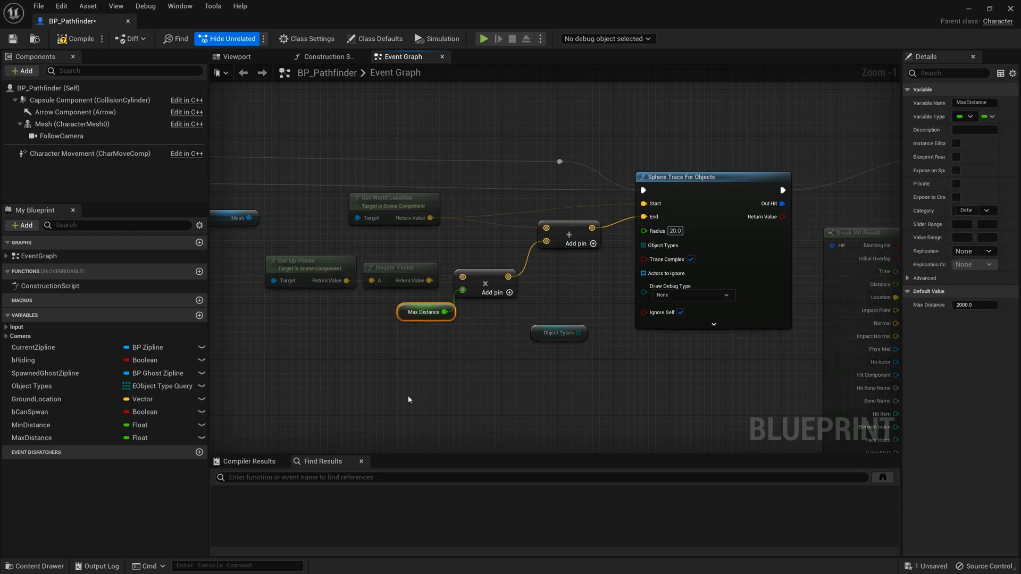
{"action": "mouse_move", "coordinate": [674, 396]}
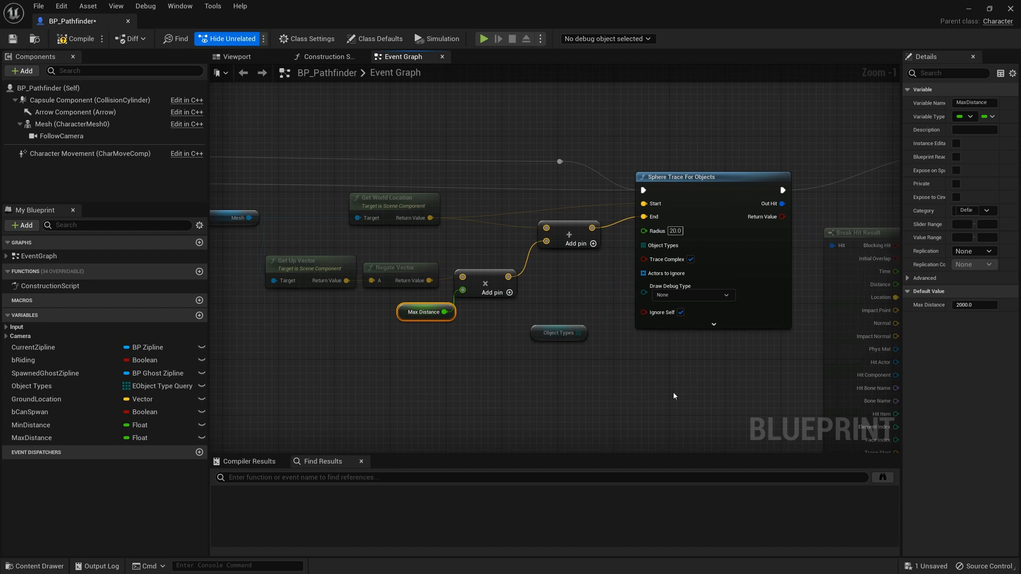
{"action": "mouse_move", "coordinate": [752, 387]}
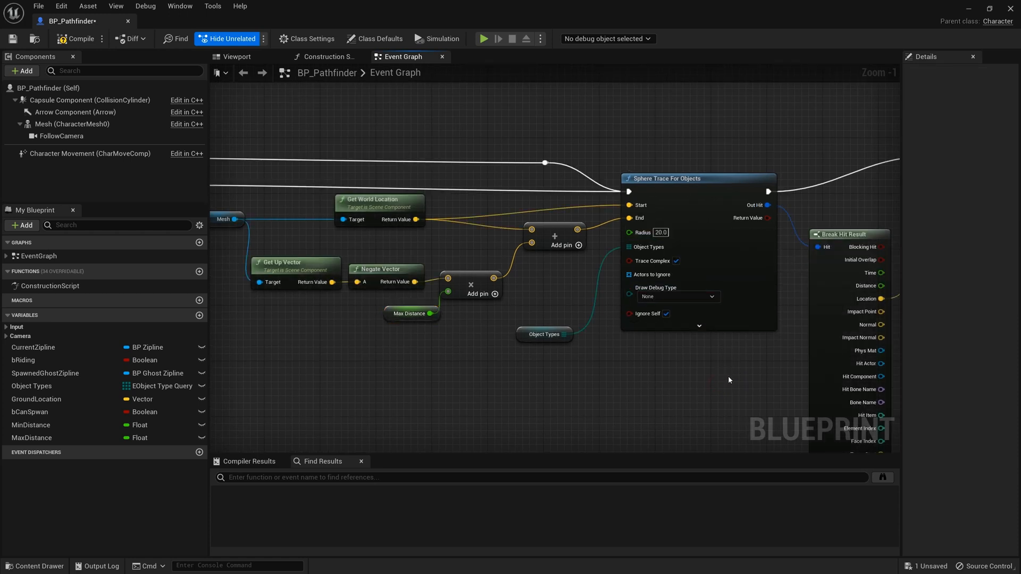
Follow the FollowCamera trace and check the Object Types default holding WorldStatic.
{"action": "left_click", "coordinate": [544, 334]}
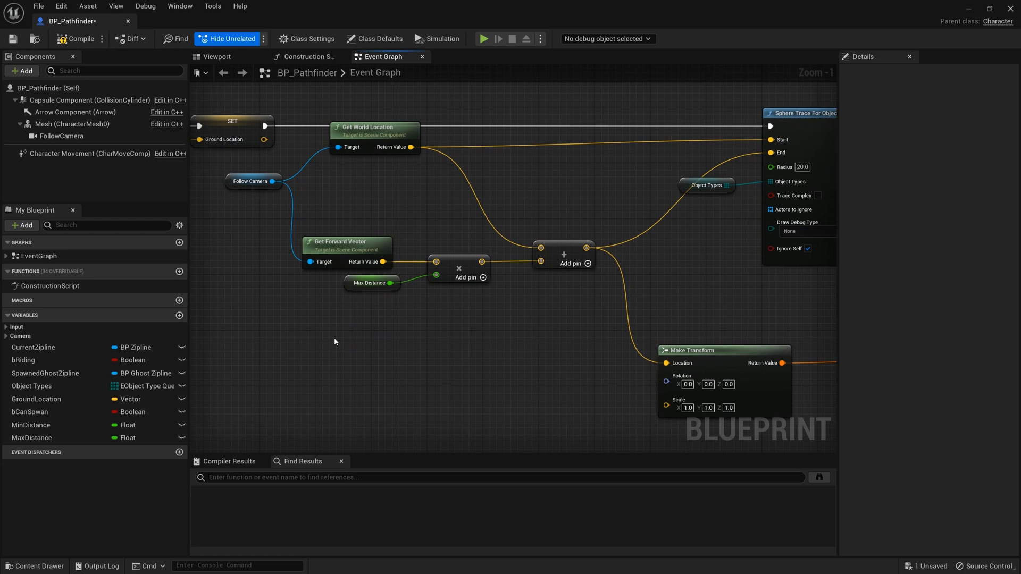
{"action": "scroll", "scroll_direction": "down", "scroll_amount": 3}
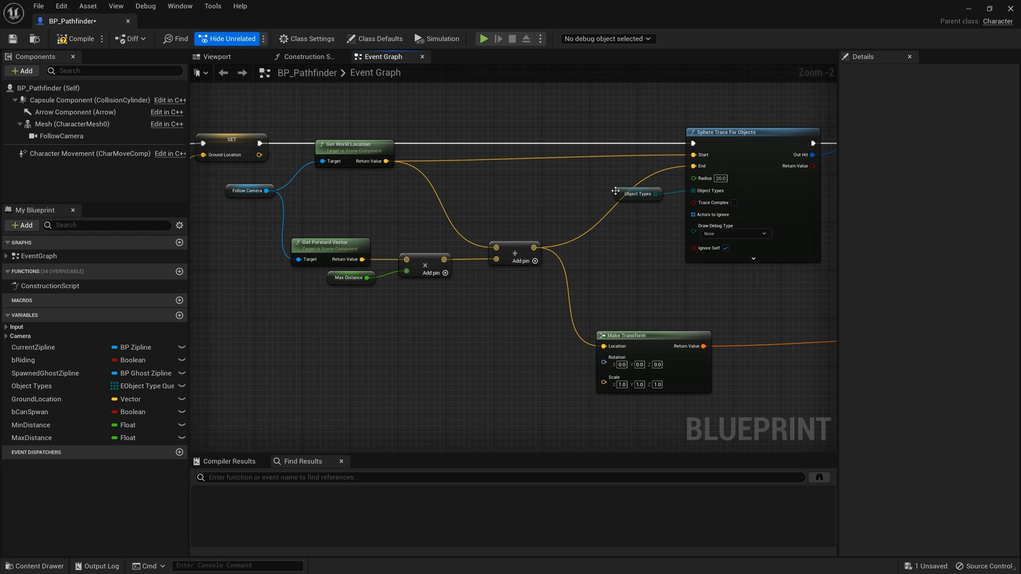
{"action": "left_click", "coordinate": [637, 194]}
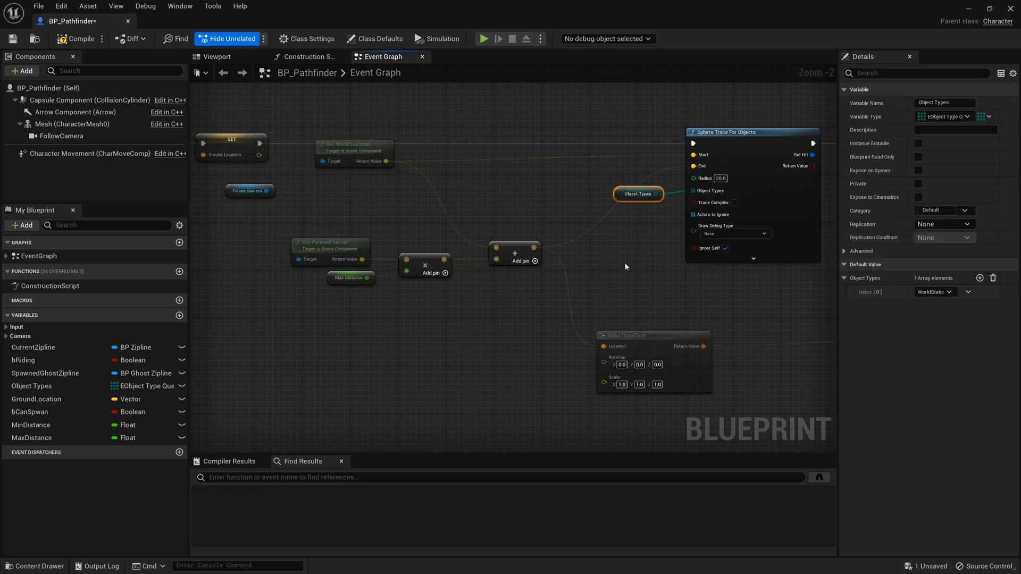
{"action": "left_click", "coordinate": [348, 278]}
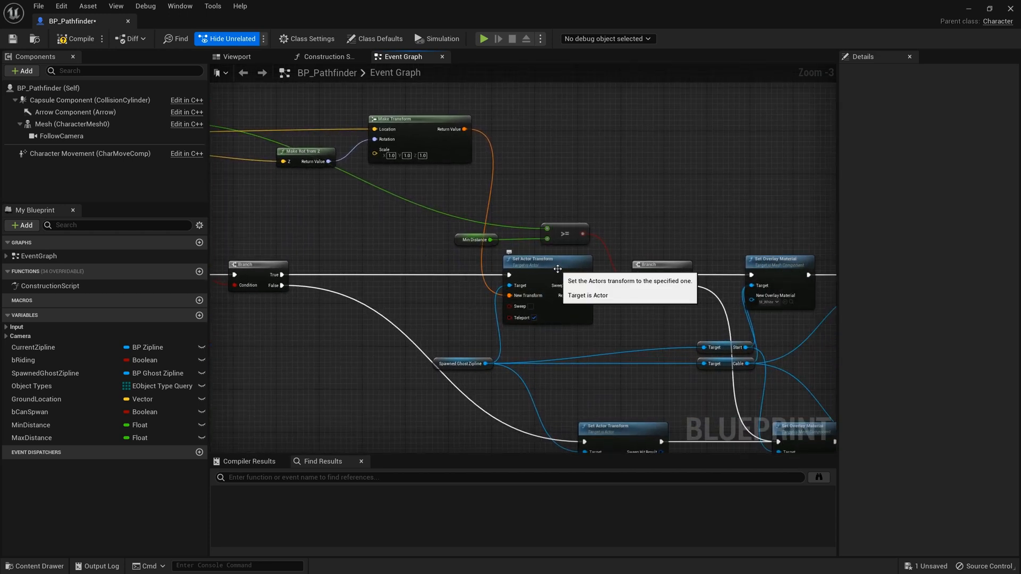
Trace the MinDistance Branch through its white/red Set Overlay Material and Can Spawn paths.
{"action": "left_click", "coordinate": [462, 363]}
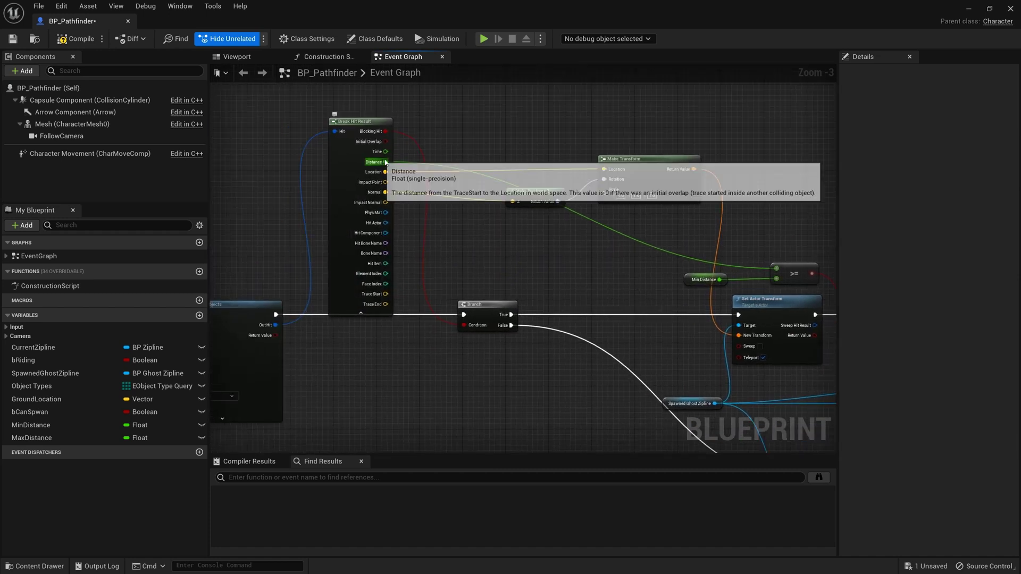
{"action": "left_click", "coordinate": [433, 285]}
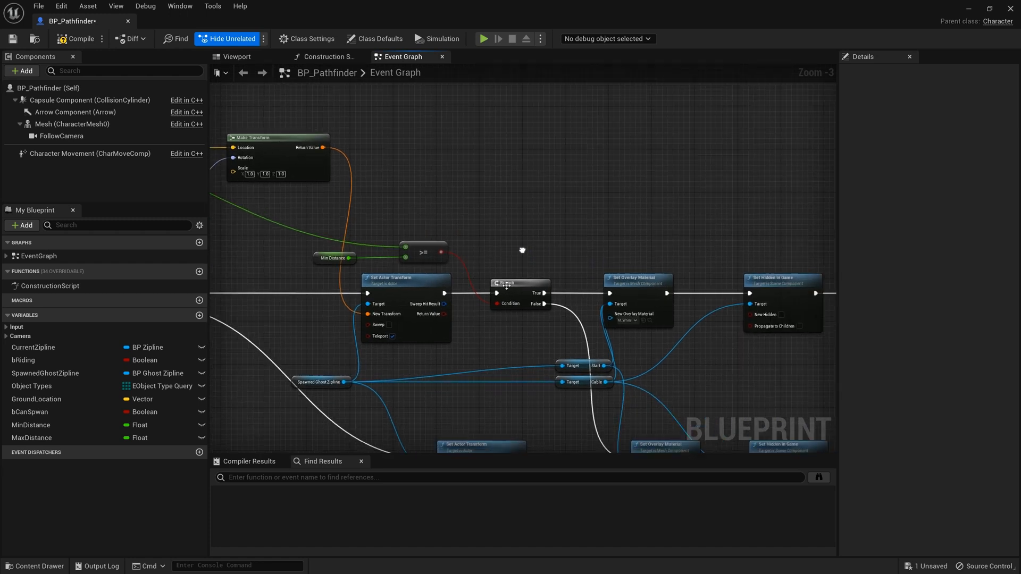
{"action": "left_click", "coordinate": [515, 280]}
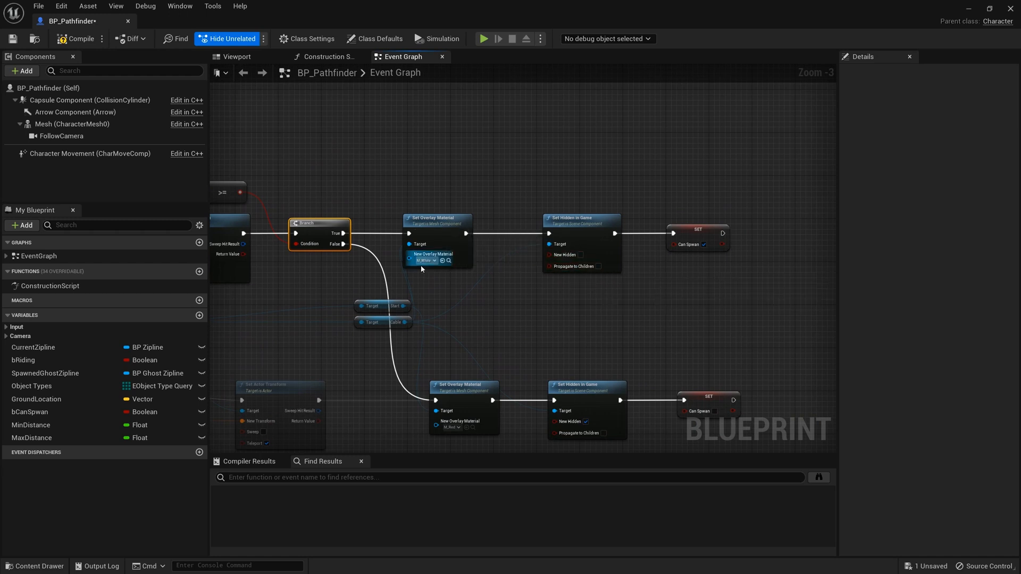
{"action": "scroll", "scroll_direction": "up", "scroll_amount": 3}
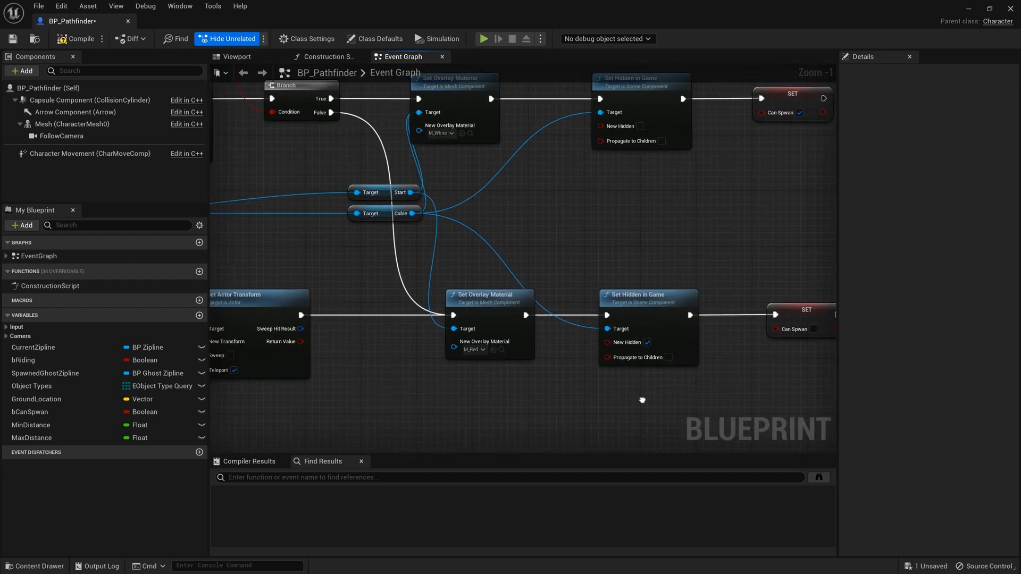
{"action": "scroll", "scroll_direction": "down", "scroll_amount": 3}
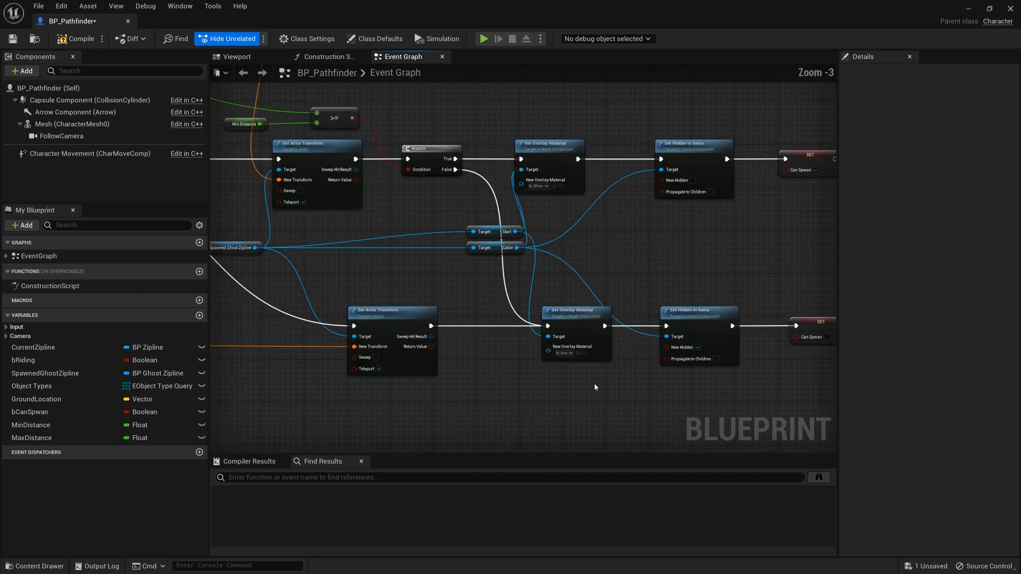
{"action": "scroll", "scroll_direction": "down", "scroll_amount": 3}
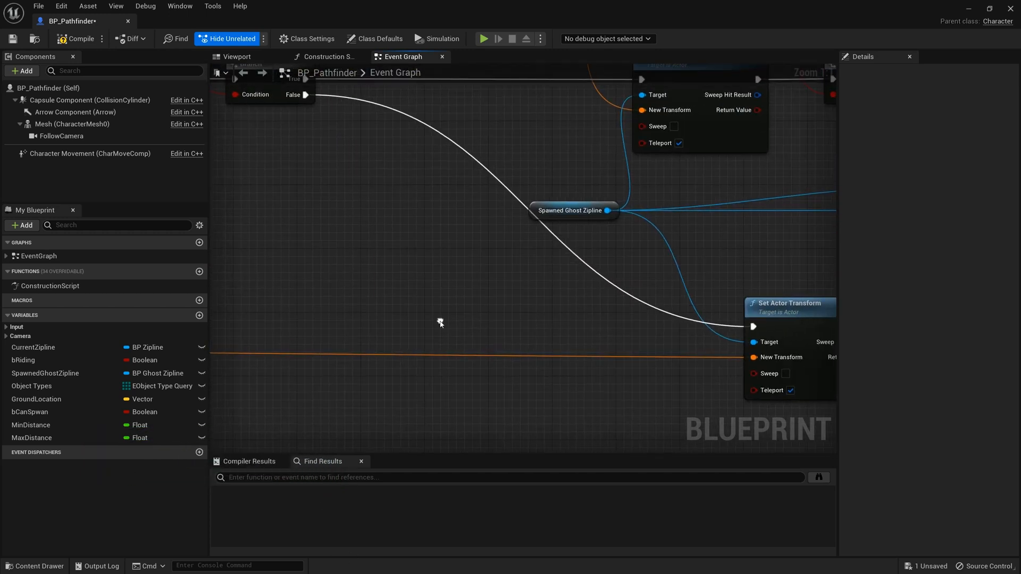
{"action": "scroll", "scroll_direction": "down", "scroll_amount": 3}
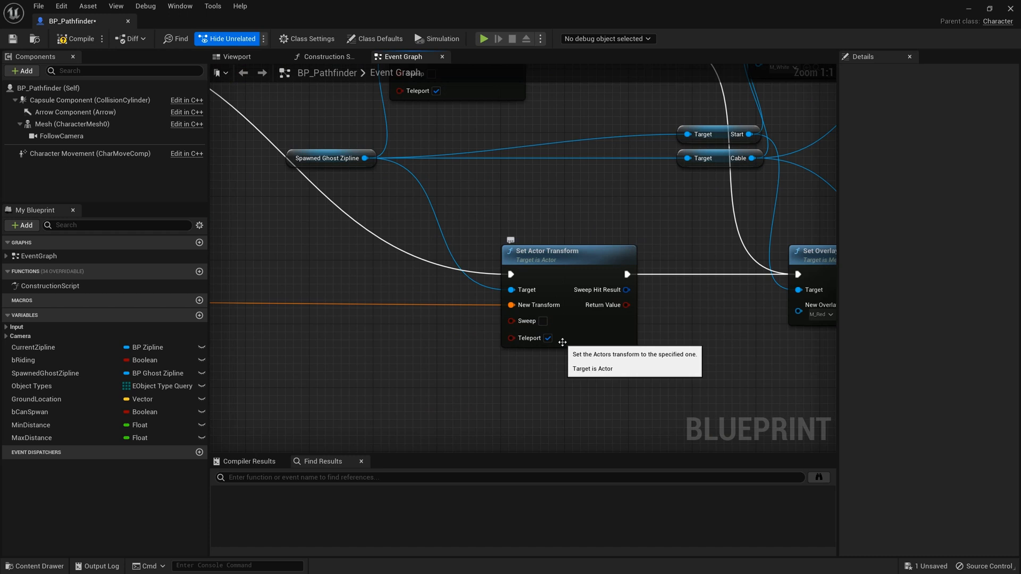
{"action": "mouse_move", "coordinate": [677, 345]}
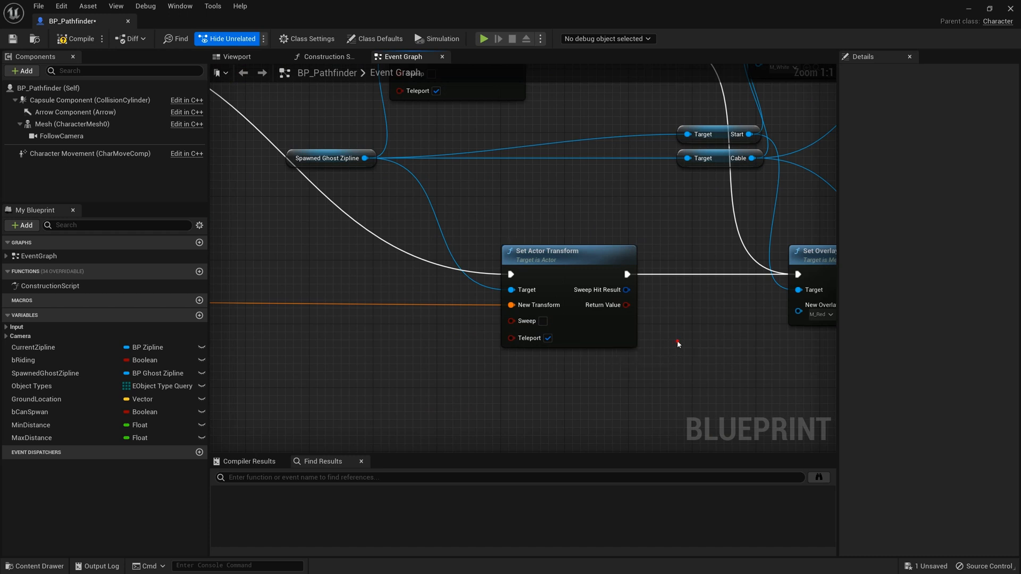
{"action": "scroll", "scroll_direction": "down", "scroll_amount": 3}
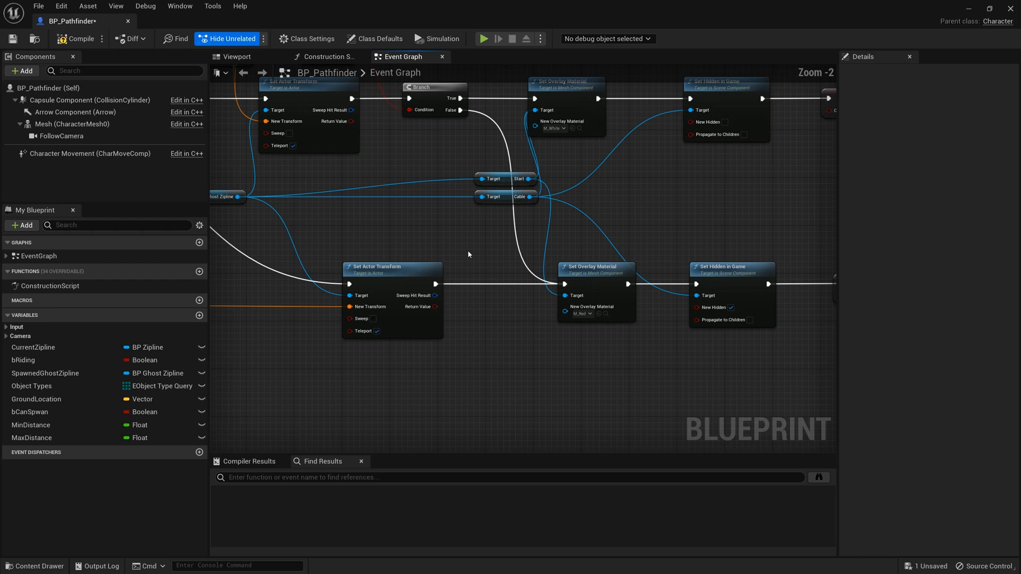
{"action": "scroll", "scroll_direction": "down", "scroll_amount": 3}
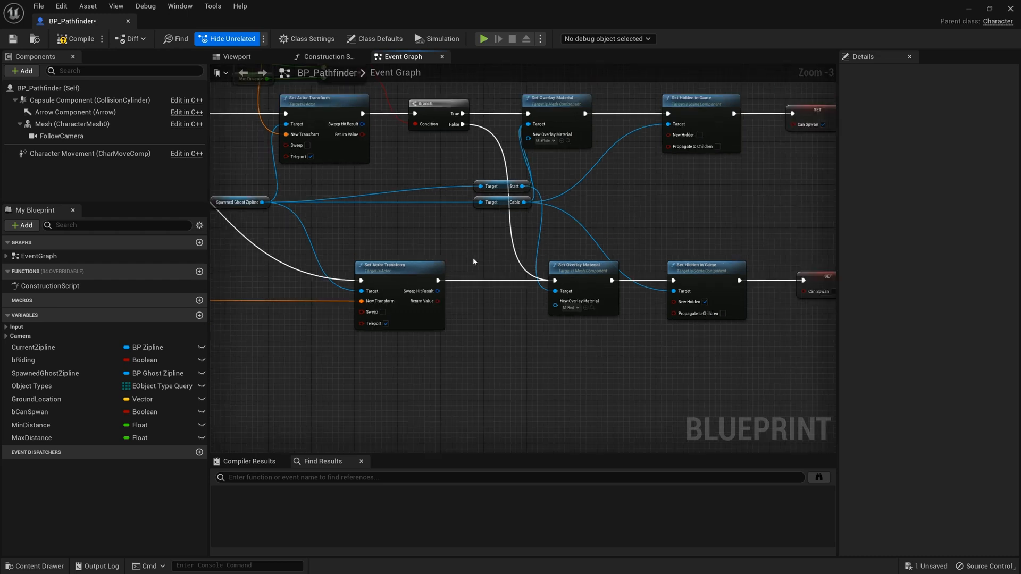
{"action": "mouse_move", "coordinate": [488, 361]}
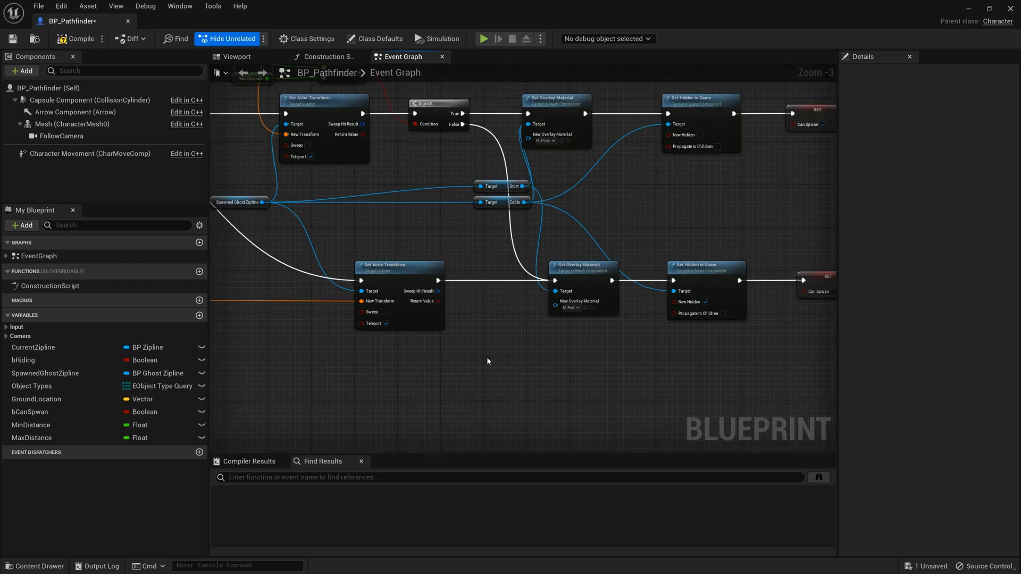
{"action": "scroll", "scroll_direction": "down", "scroll_amount": 3}
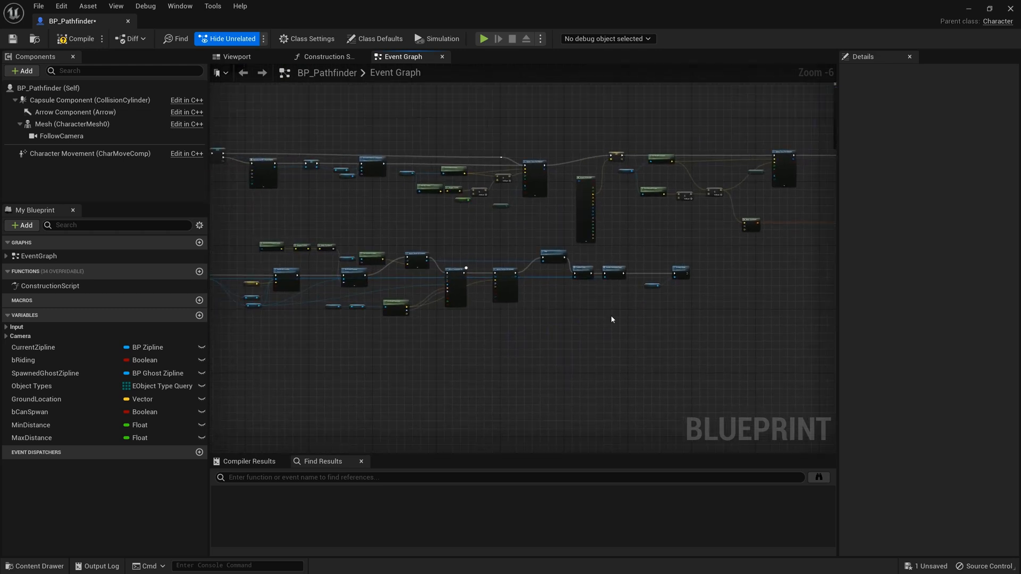
{"action": "scroll", "scroll_direction": "up", "scroll_amount": 3}
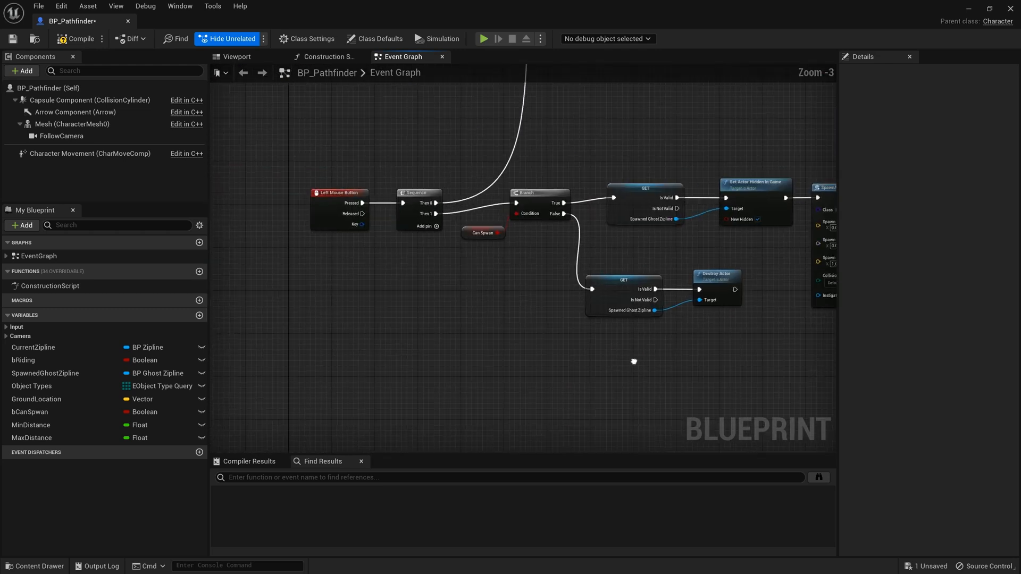
{"action": "scroll", "scroll_direction": "up", "scroll_amount": 3}
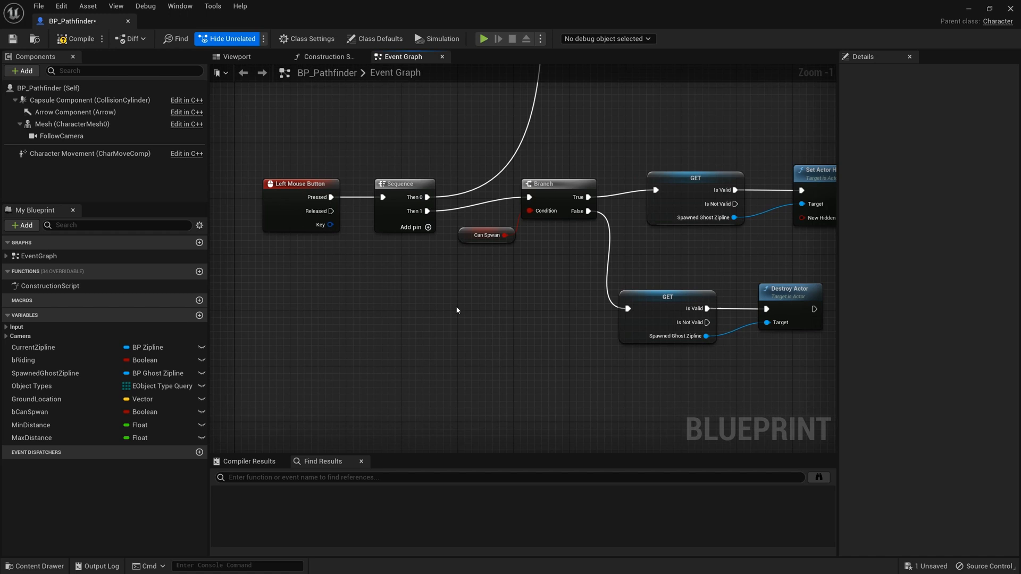
{"action": "scroll", "scroll_direction": "down", "scroll_amount": 3}
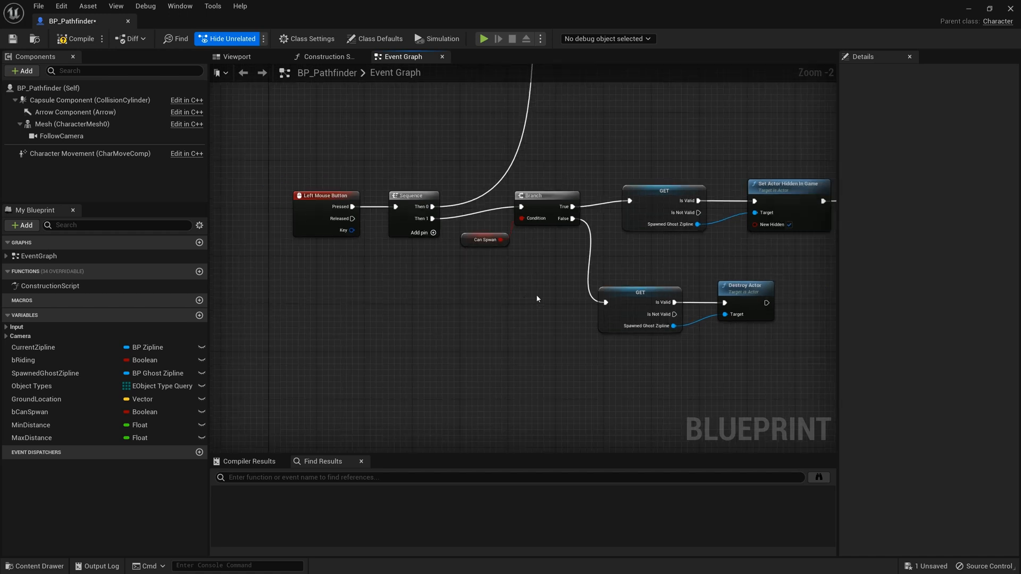
{"action": "scroll", "scroll_direction": "down", "scroll_amount": 3}
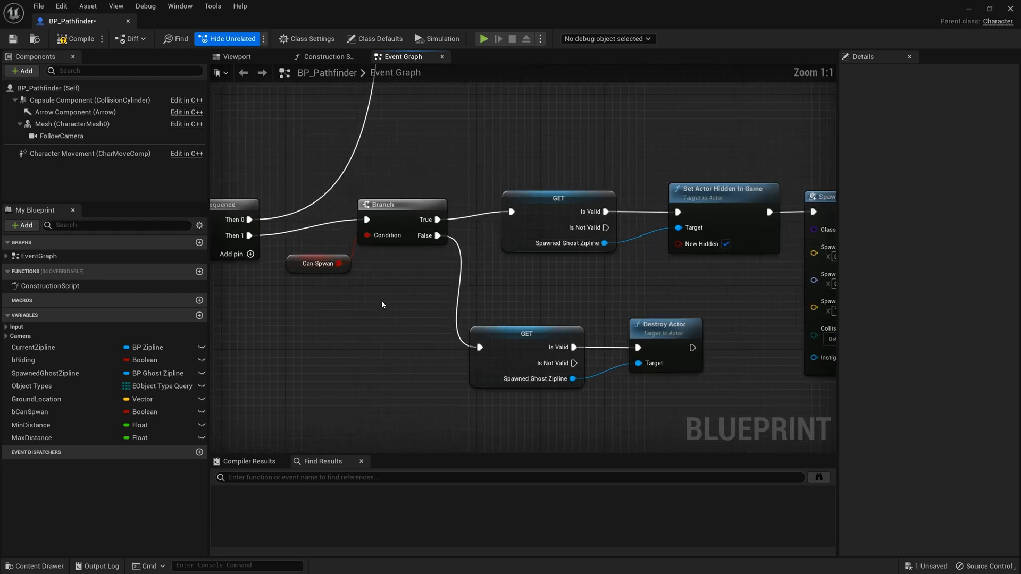
{"action": "mouse_move", "coordinate": [386, 306]}
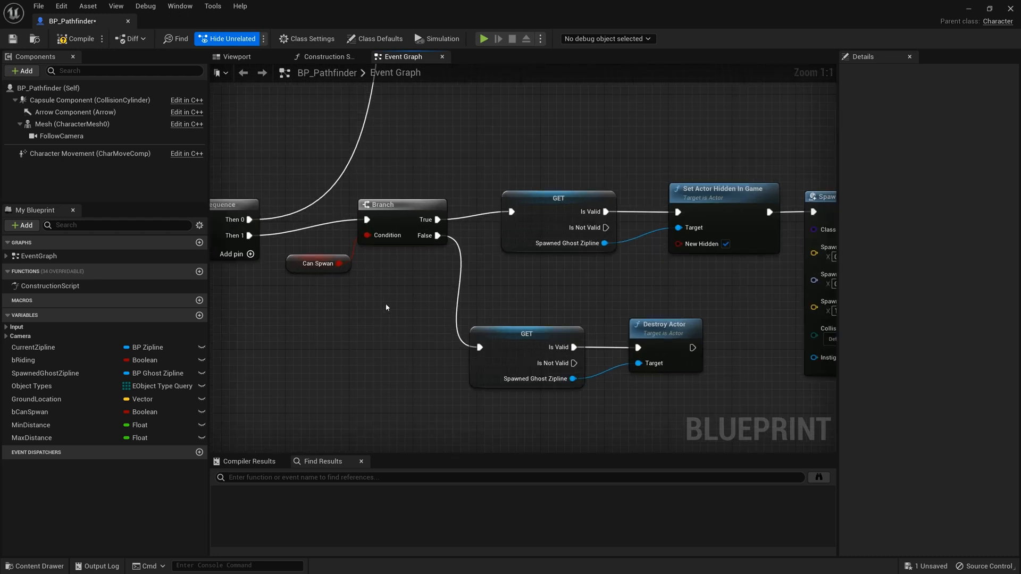
{"action": "mouse_move", "coordinate": [515, 408]}
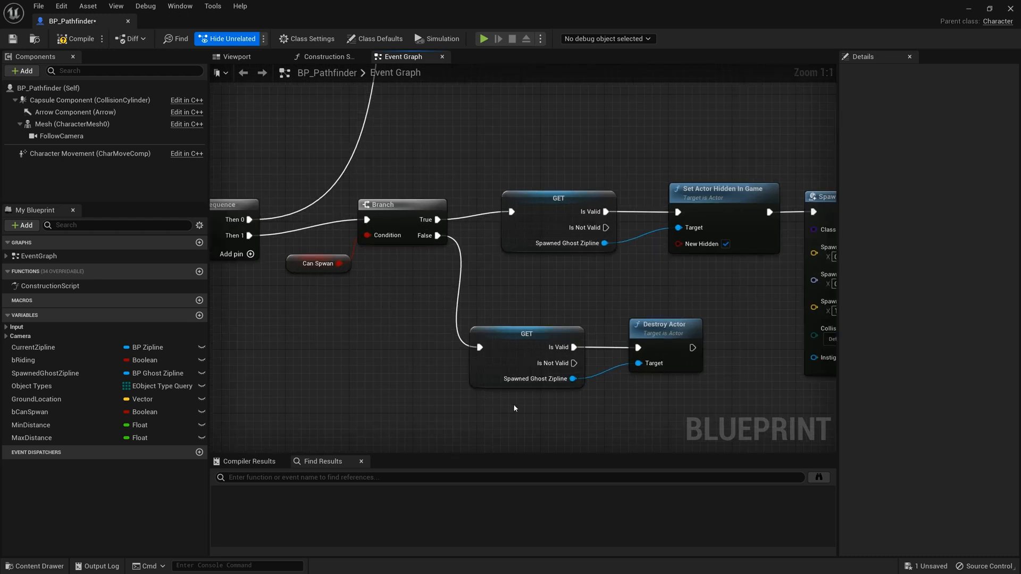
{"action": "mouse_move", "coordinate": [672, 330]}
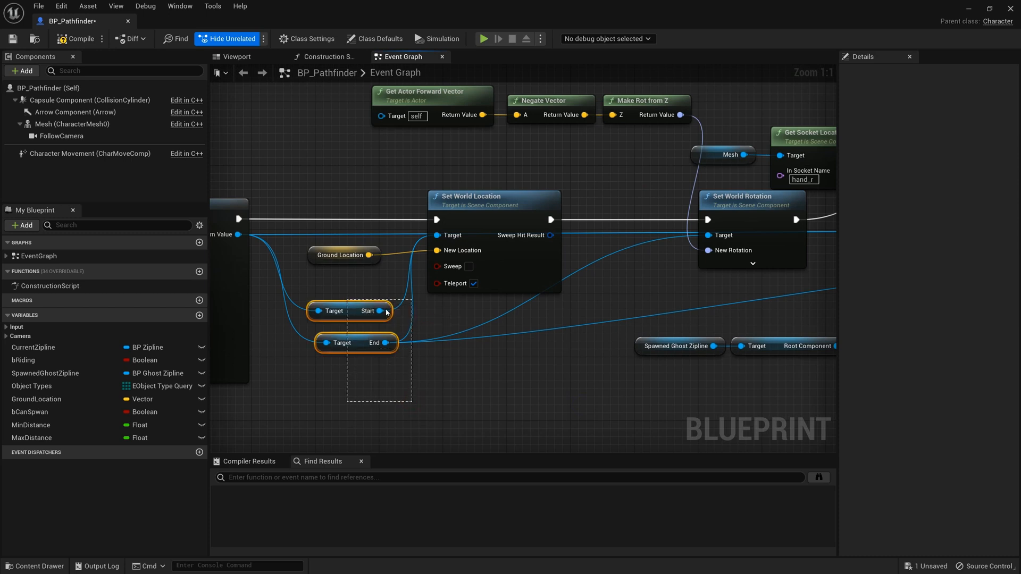
Review the Ground Location teleport and nudge the Set World Rotation node slightly downward.
{"action": "left_click", "coordinate": [453, 312]}
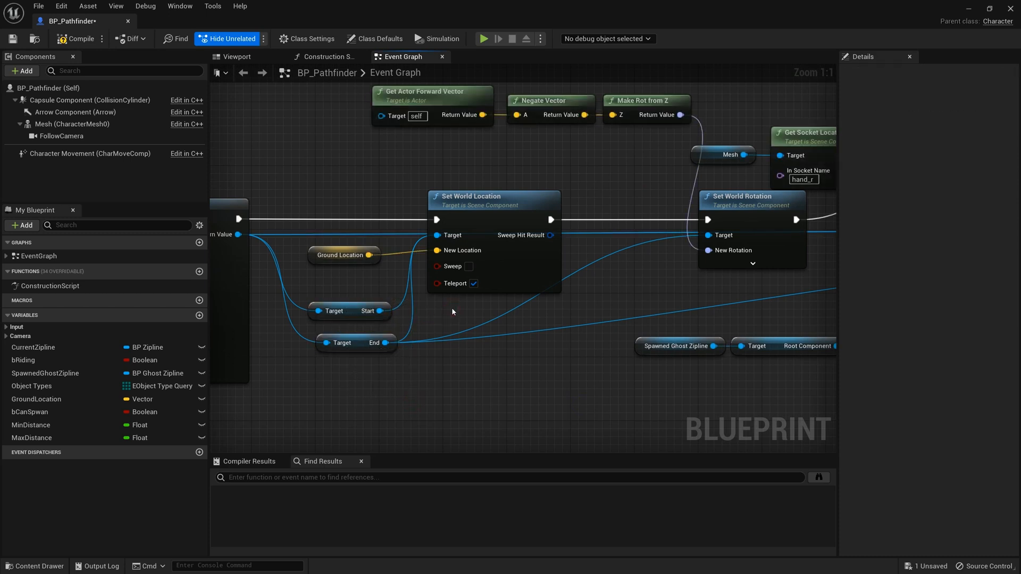
{"action": "mouse_move", "coordinate": [343, 254]}
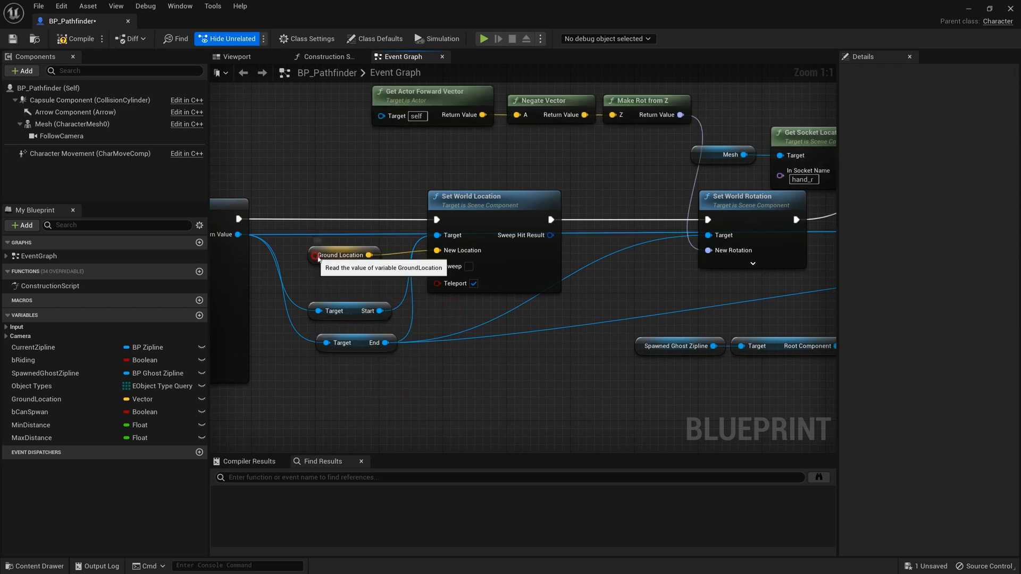
{"action": "left_click", "coordinate": [343, 254]}
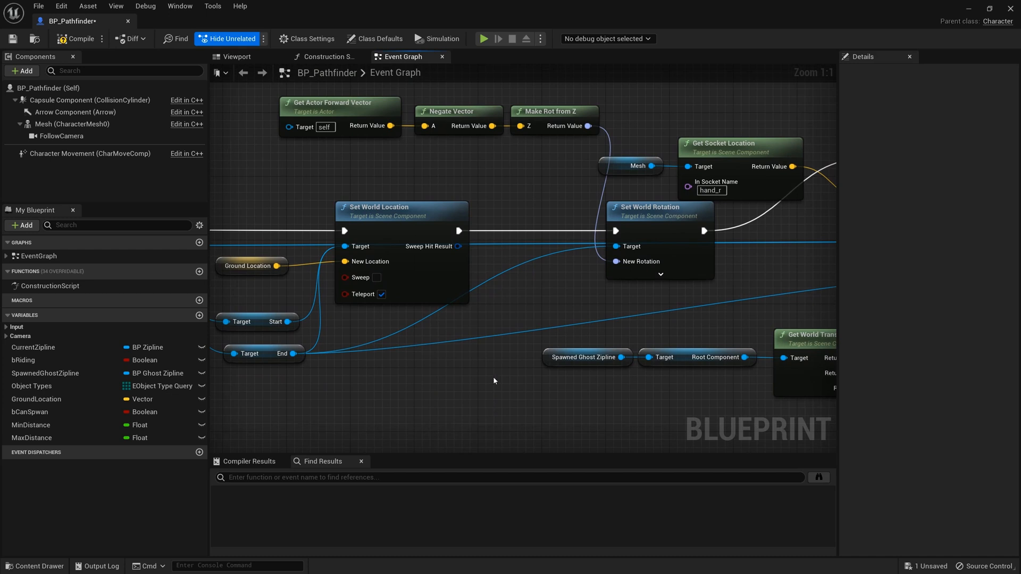
{"action": "mouse_move", "coordinate": [679, 322]}
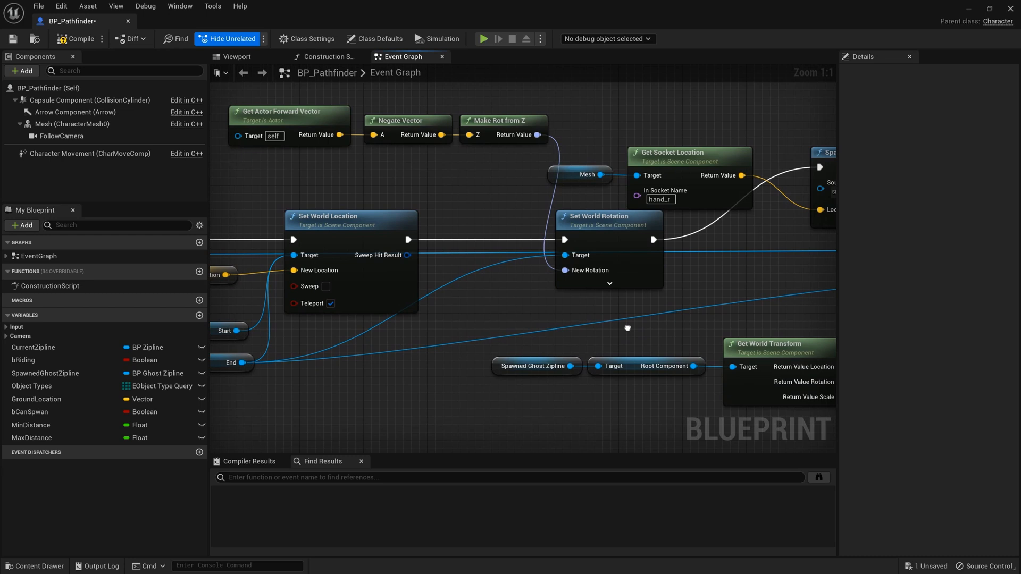
{"action": "mouse_move", "coordinate": [453, 190]}
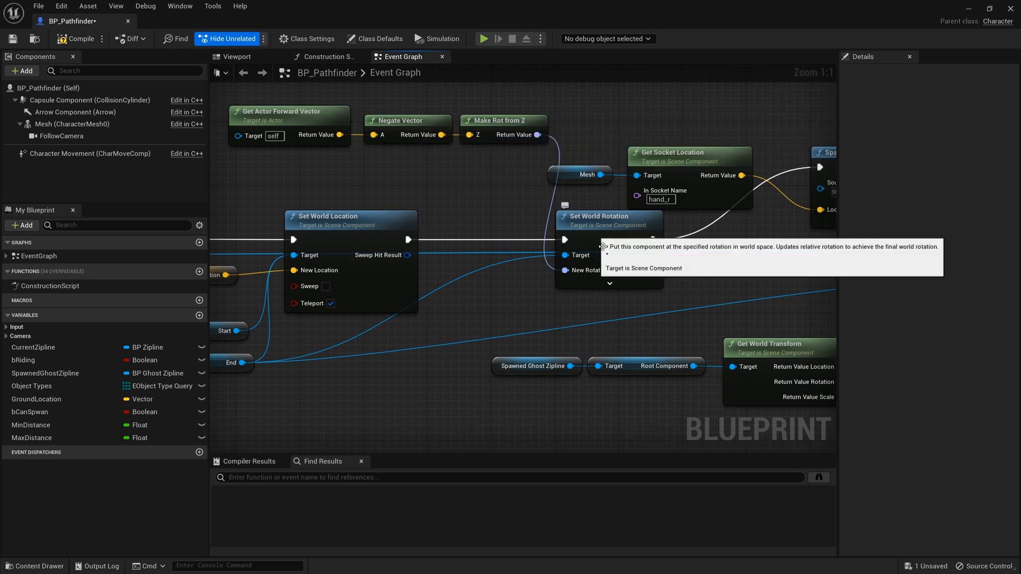
{"action": "left_click", "coordinate": [231, 363]}
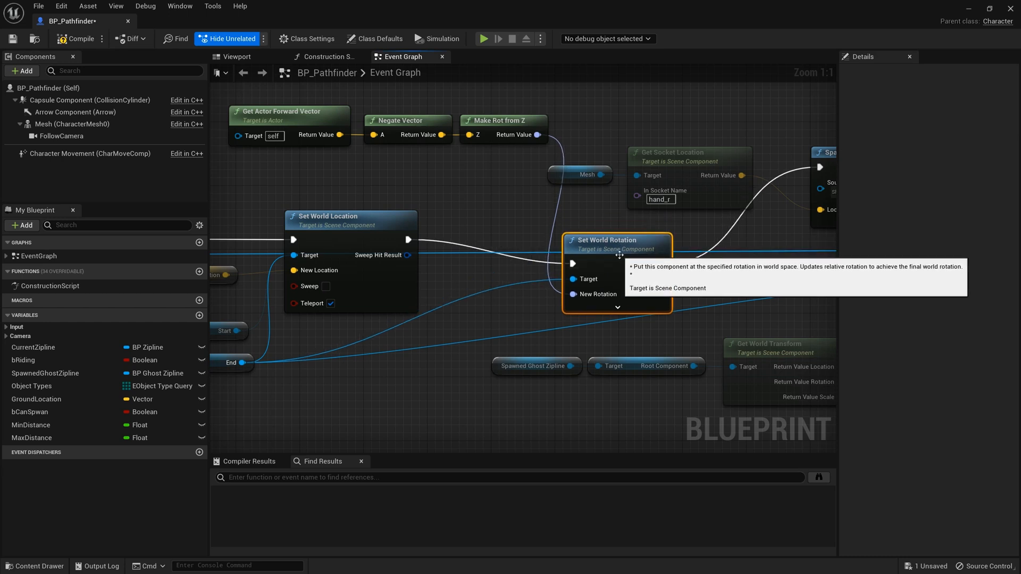
{"action": "mouse_move", "coordinate": [480, 416]}
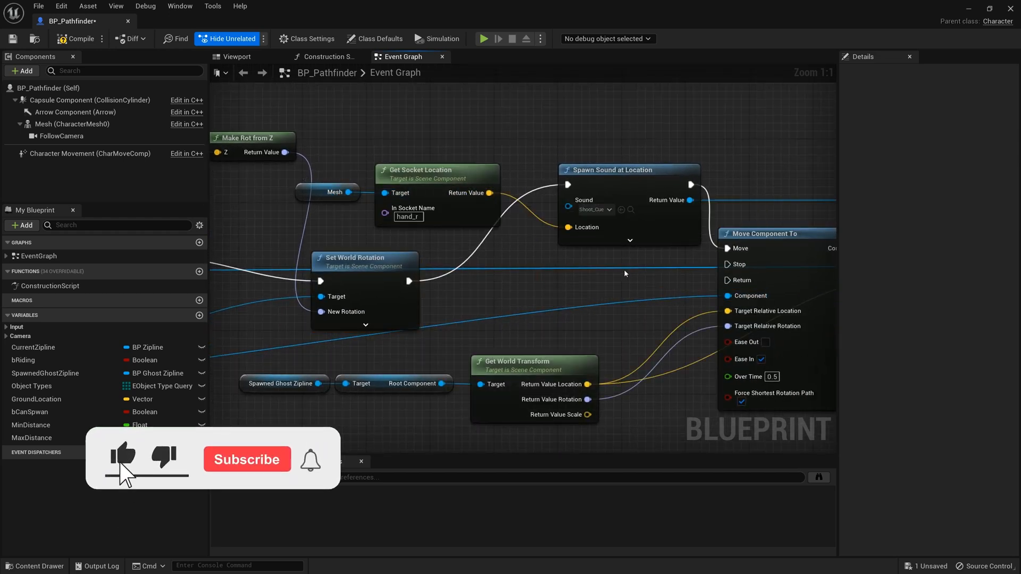
{"action": "left_click", "coordinate": [592, 210]}
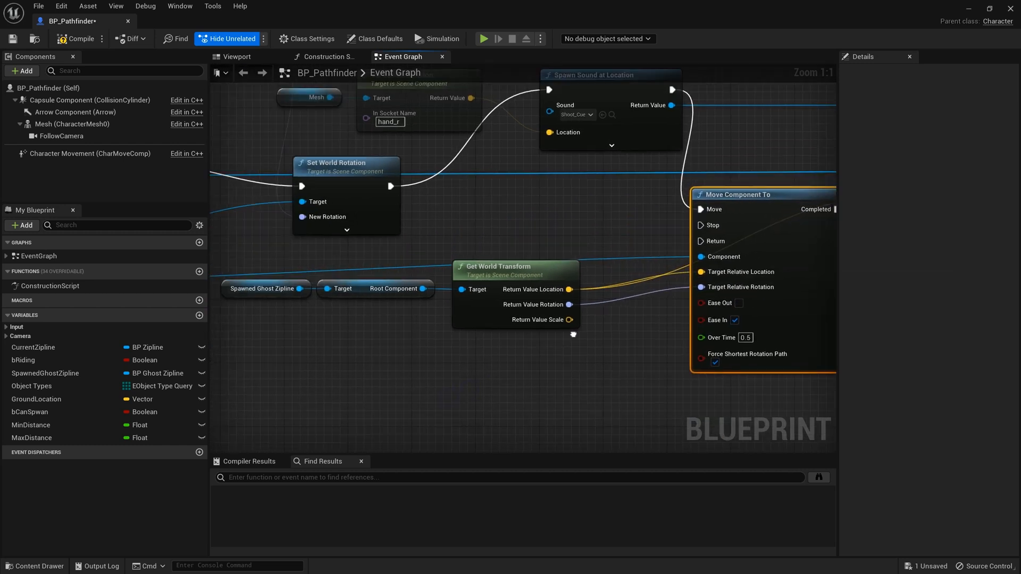
{"action": "left_click", "coordinate": [501, 265]}
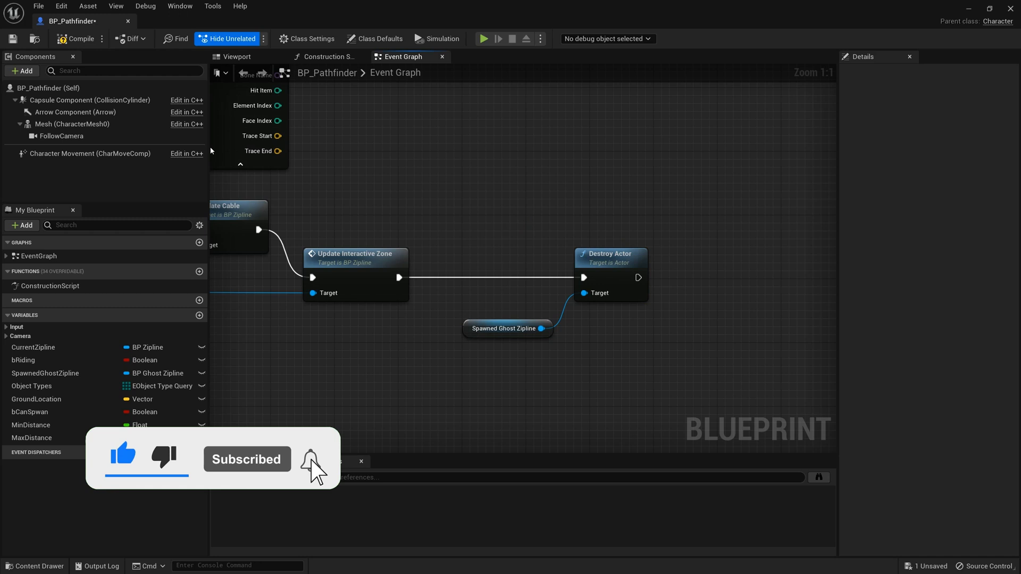
{"action": "scroll", "scroll_direction": "down", "scroll_amount": 3}
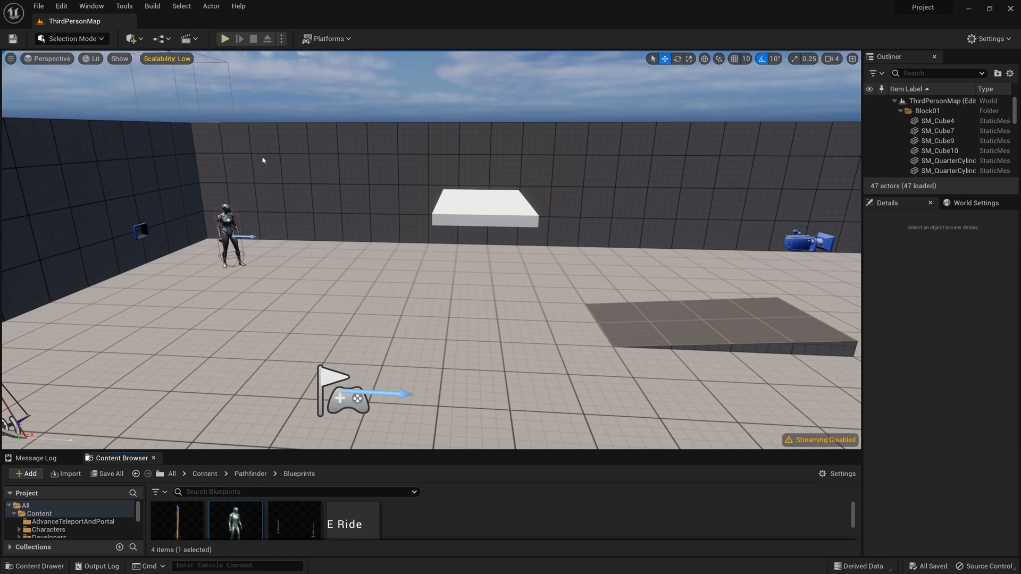
Run ThirdPersonMap in a play session to test the zipline in the arena.
{"action": "left_click", "coordinate": [224, 39]}
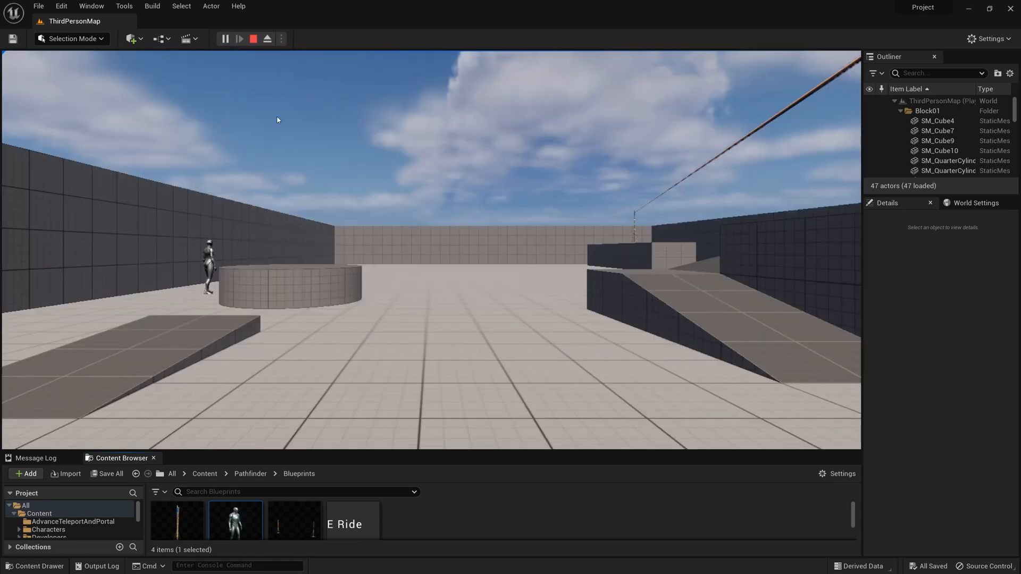